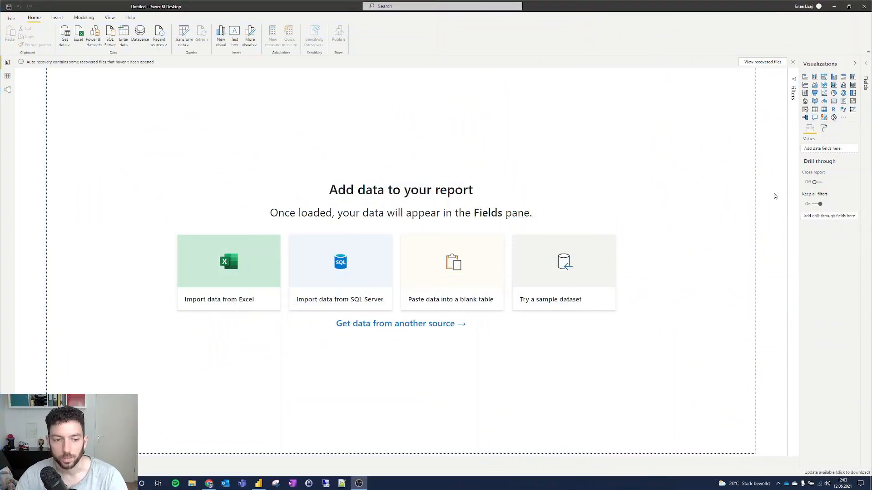
mouse_move(420, 135)
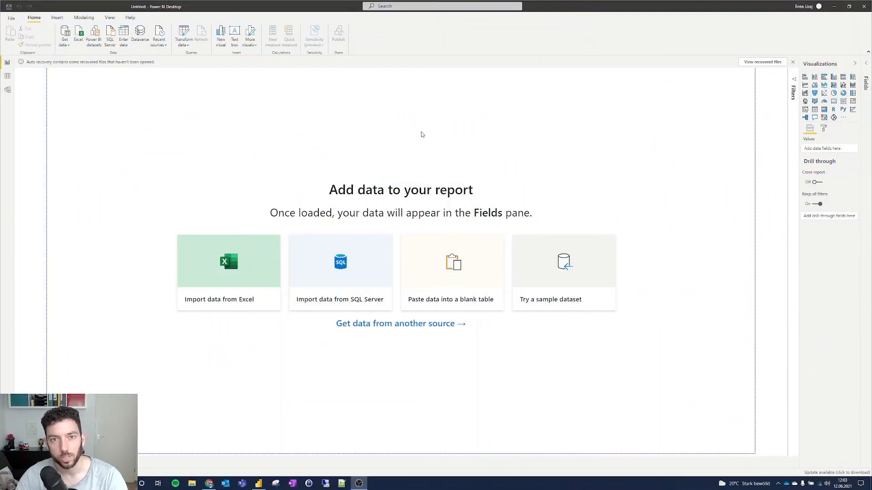
mouse_move(196, 430)
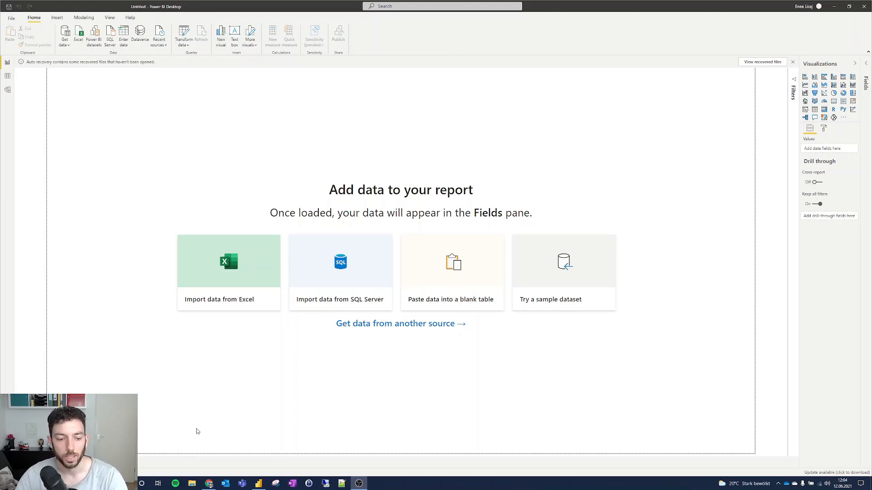
Step: Scroll through the Teams utilization Docs article, return to the top, and switch back to Power BI Desktop
left_click(209, 482)
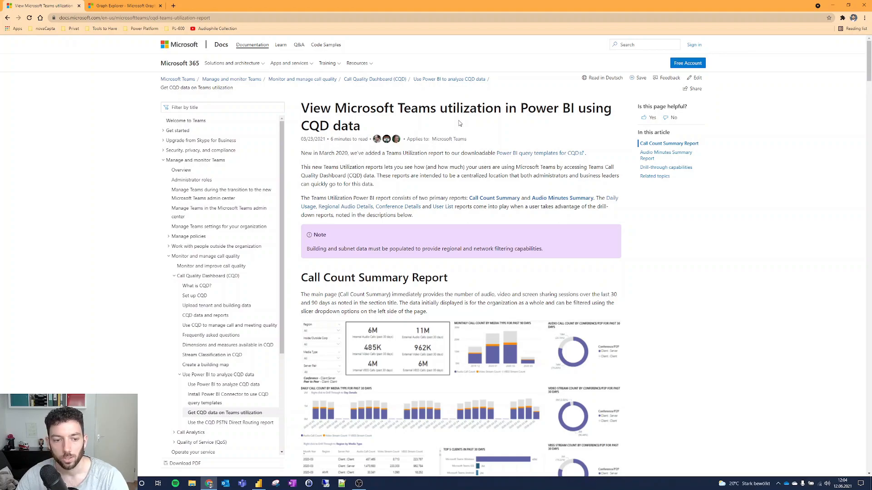
scroll("down", 3)
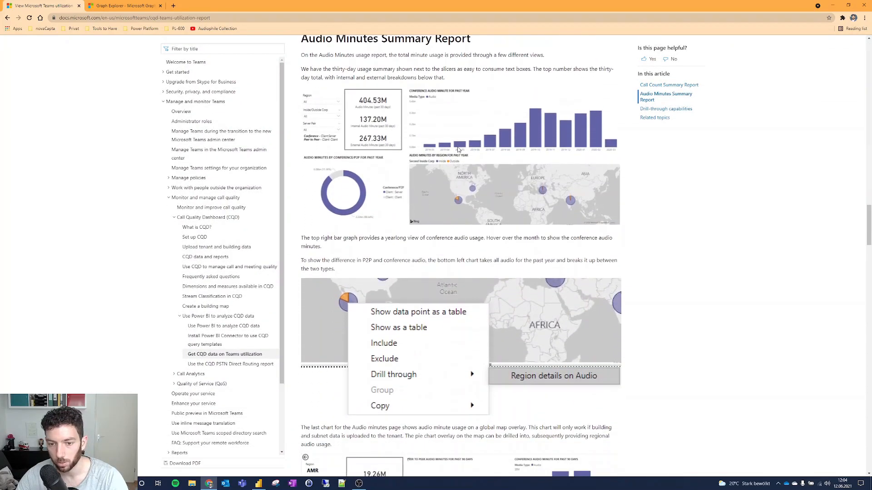
scroll("down", 3)
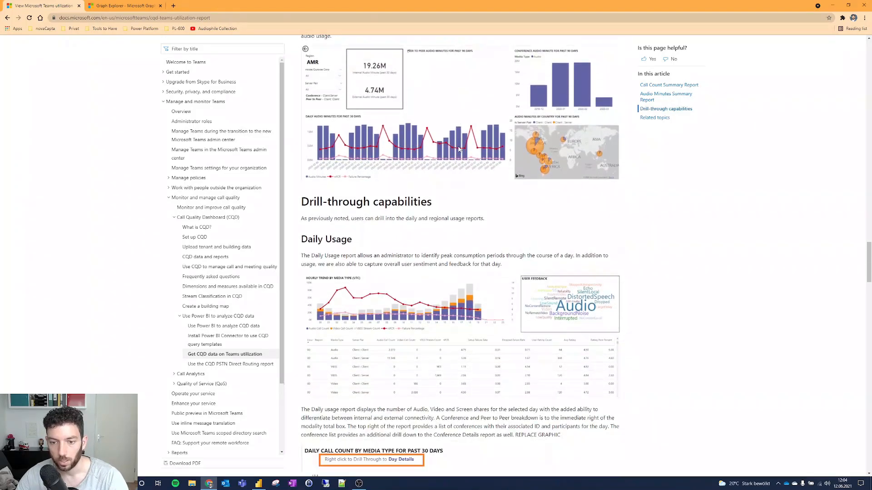
mouse_move(382, 239)
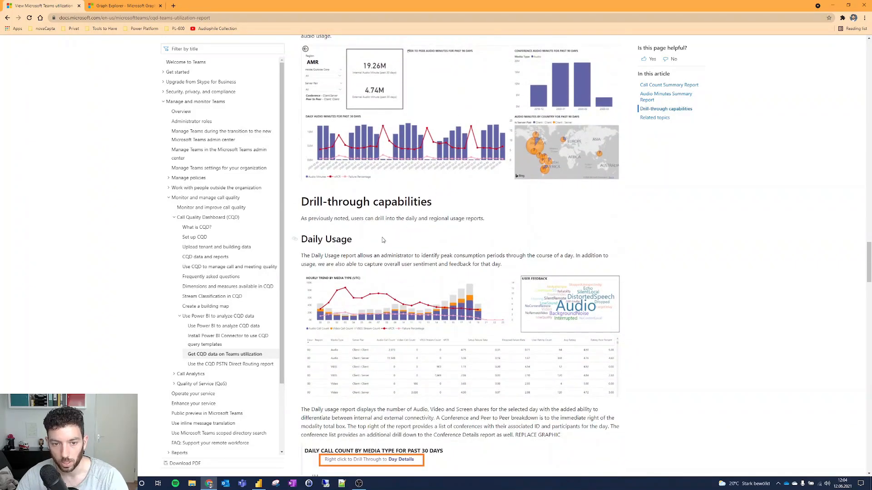
scroll("down", 3)
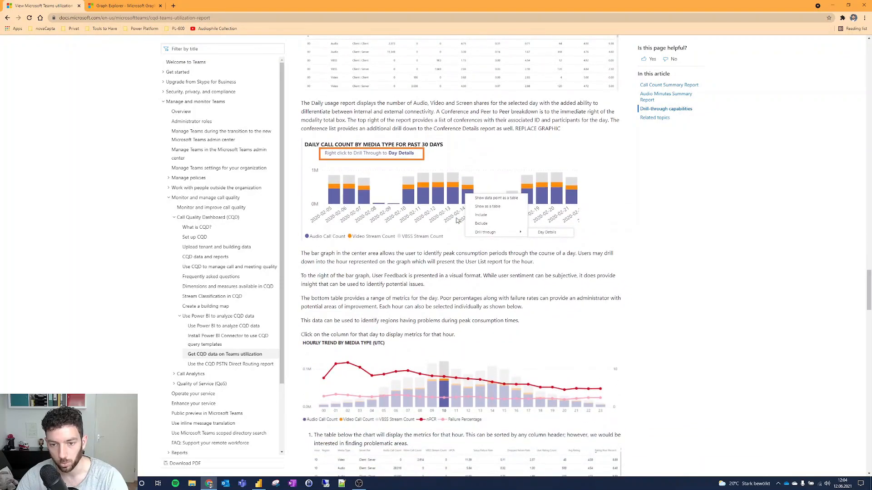
scroll("down", 3)
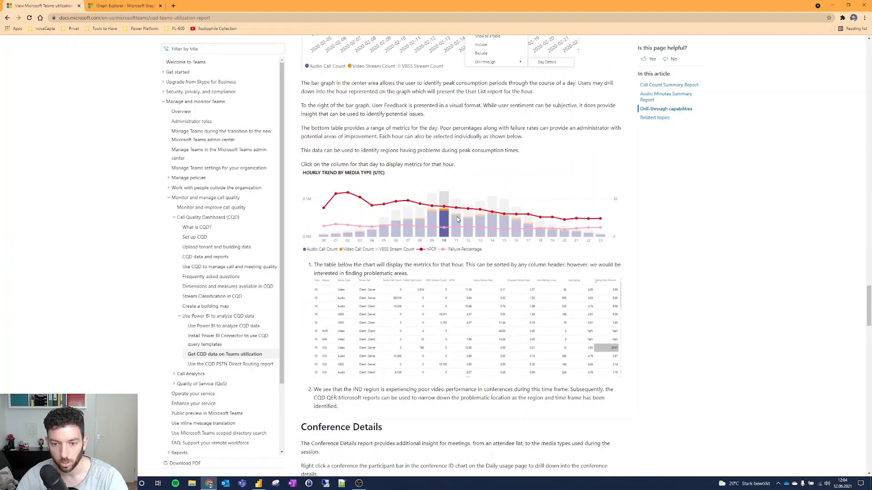
scroll("down", 3)
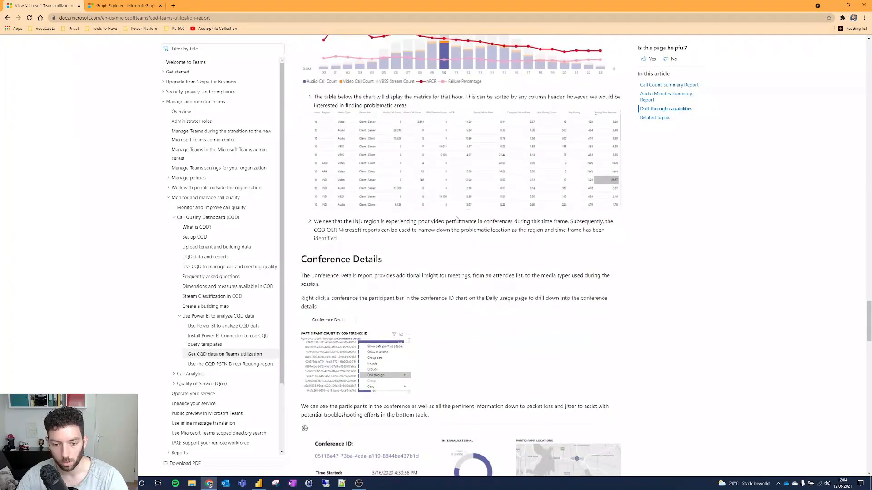
scroll("down", 3)
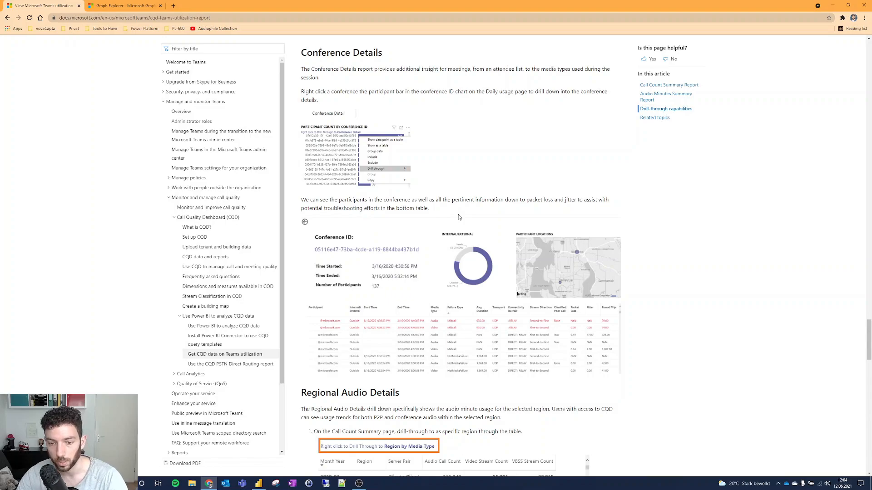
scroll("down", 3)
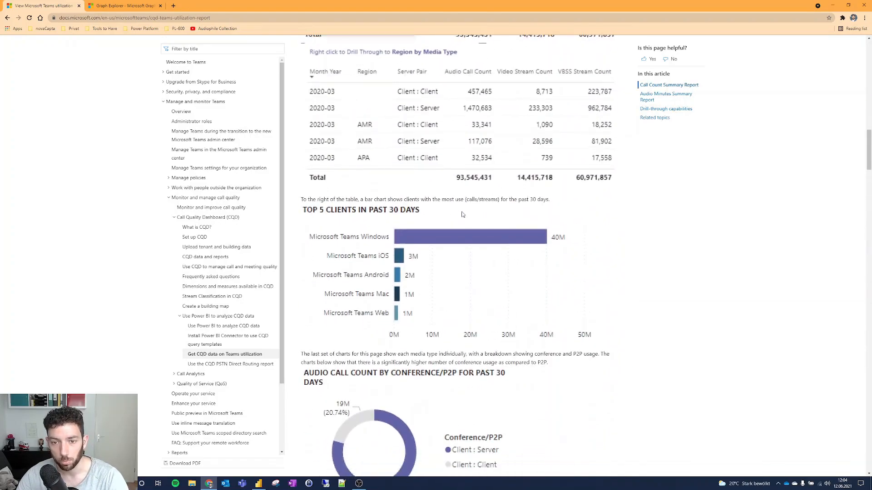
scroll("up", 3)
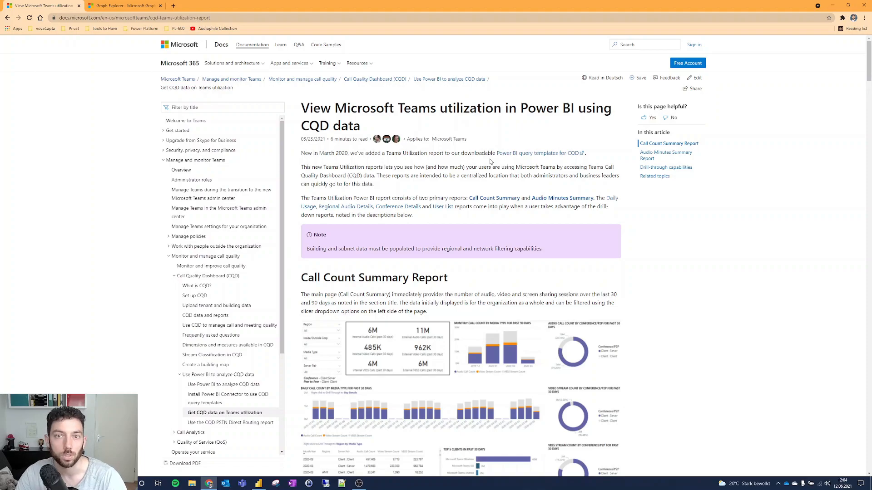
mouse_move(205, 315)
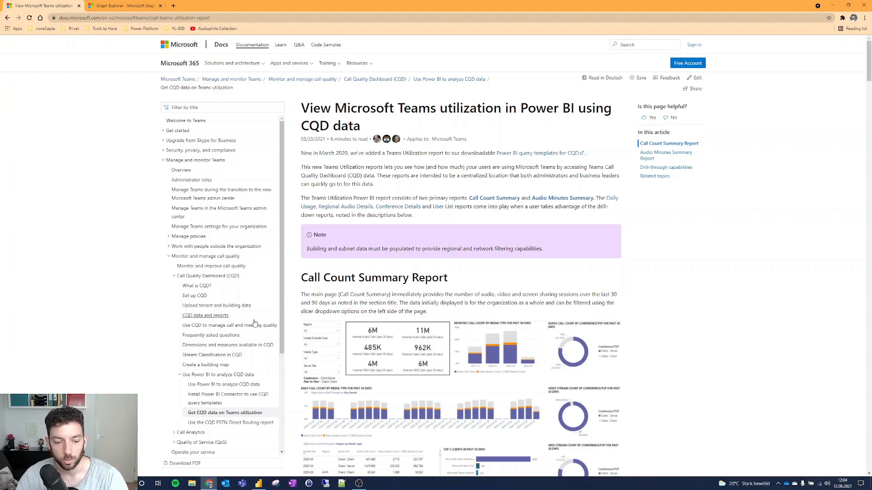
left_click(257, 483)
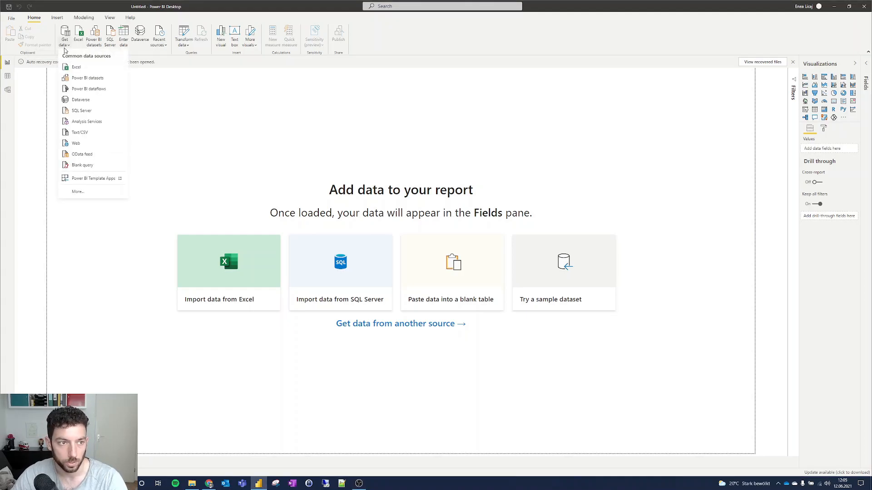
Step: Open the full Get Data catalogue and search it for 'microsoft'
left_click(88, 191)
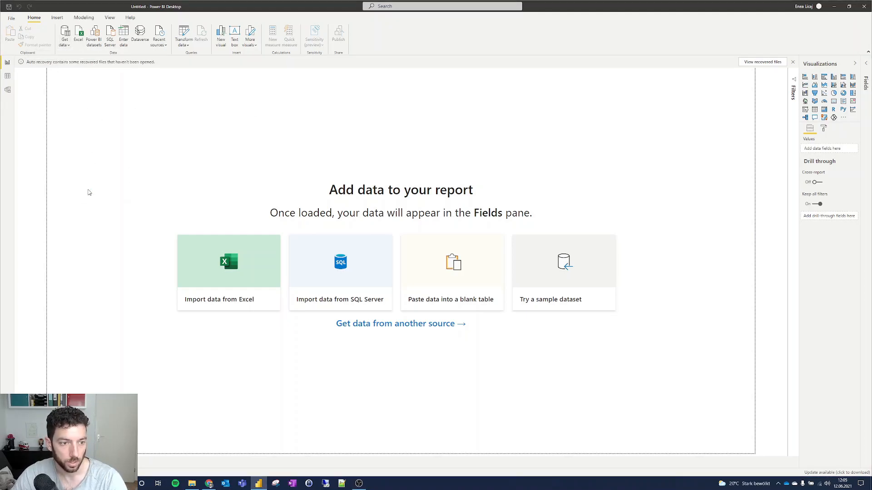
mouse_move(381, 144)
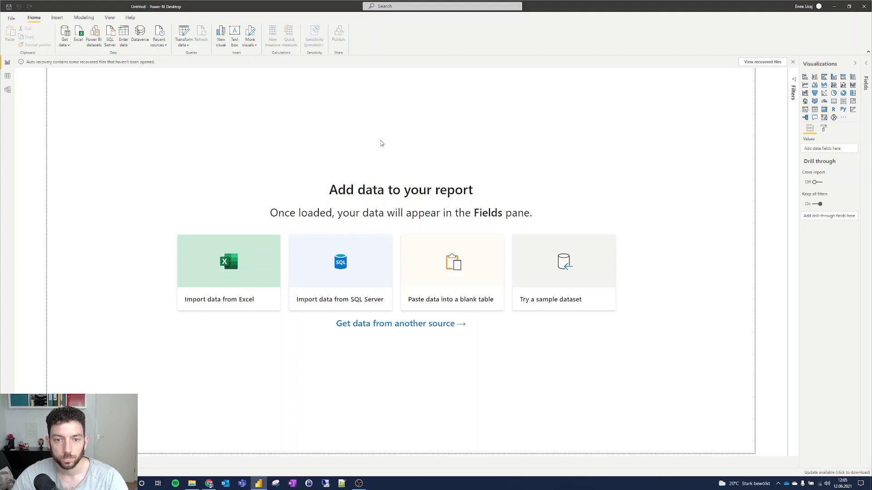
left_click(401, 324)
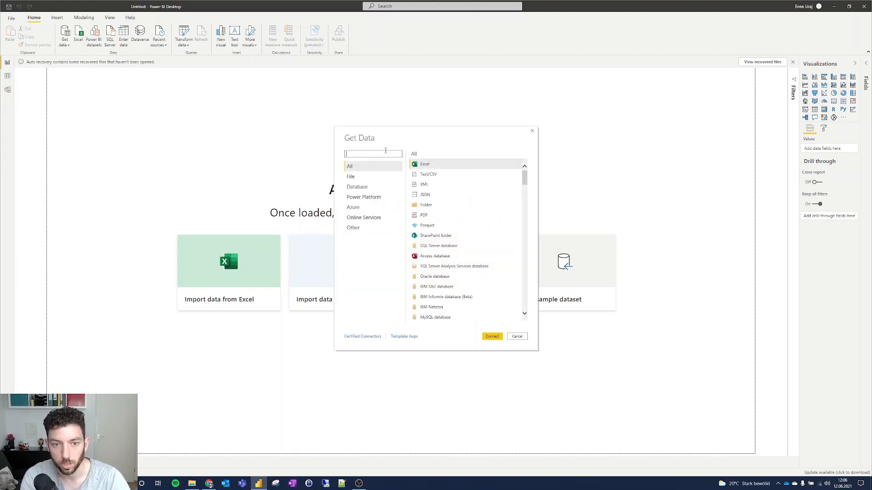
type("ml")
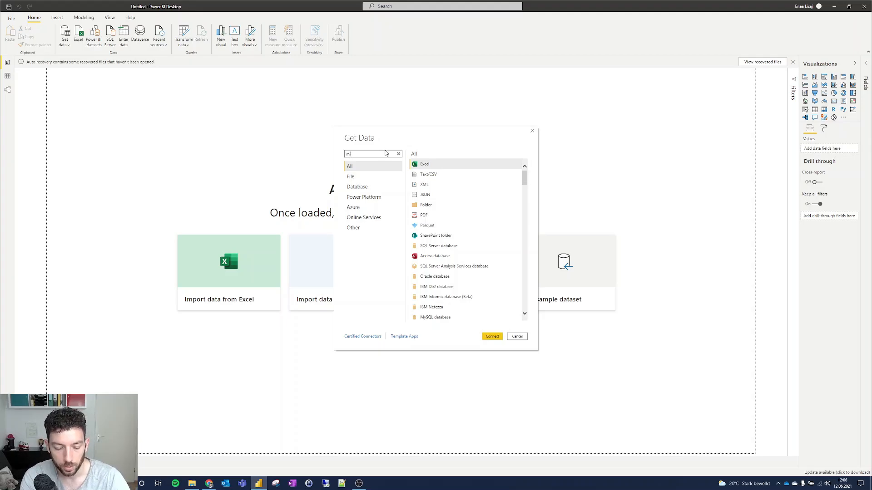
type("microsoft")
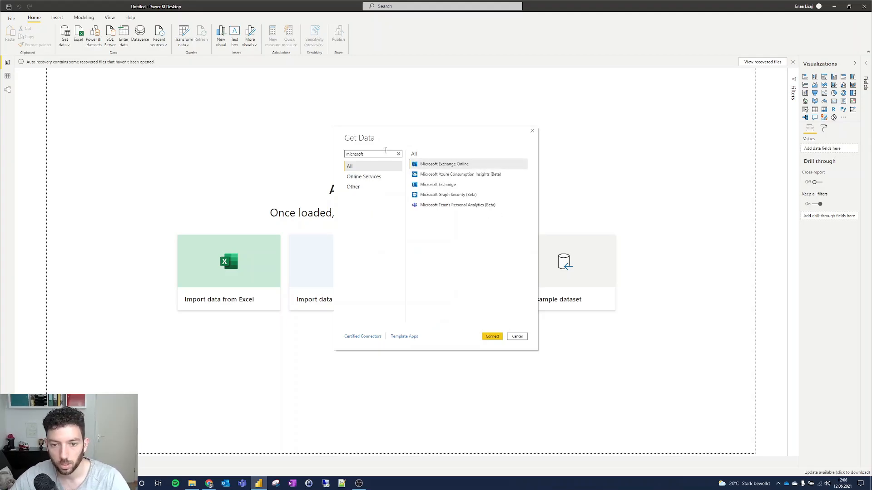
mouse_move(462, 204)
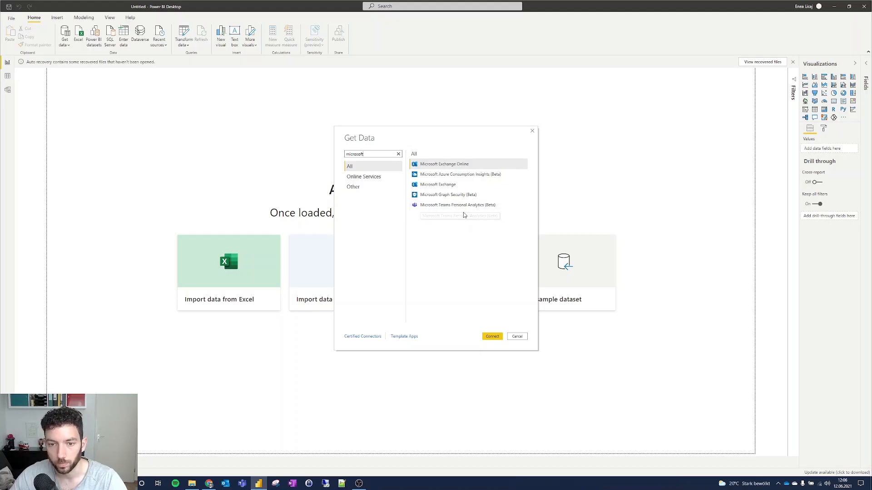
Step: Choose the Microsoft Teams Personal Analytics (Beta) connector and connect to it
left_click(457, 205)
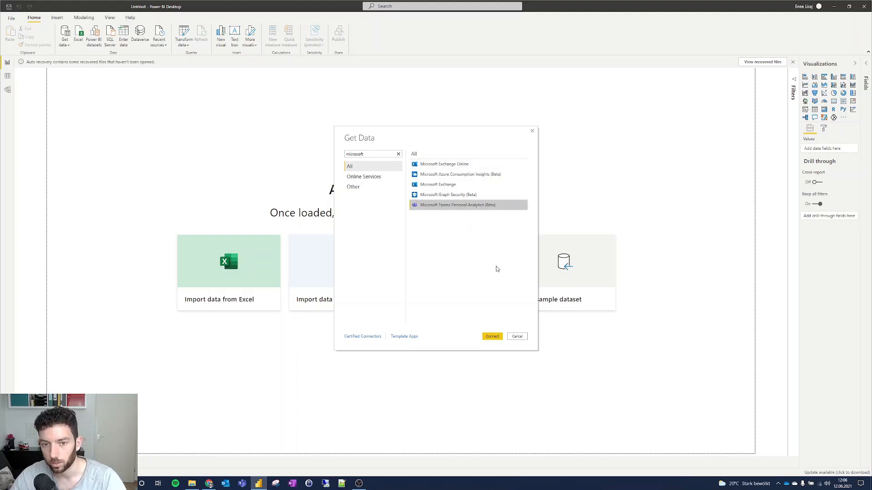
left_click(515, 336)
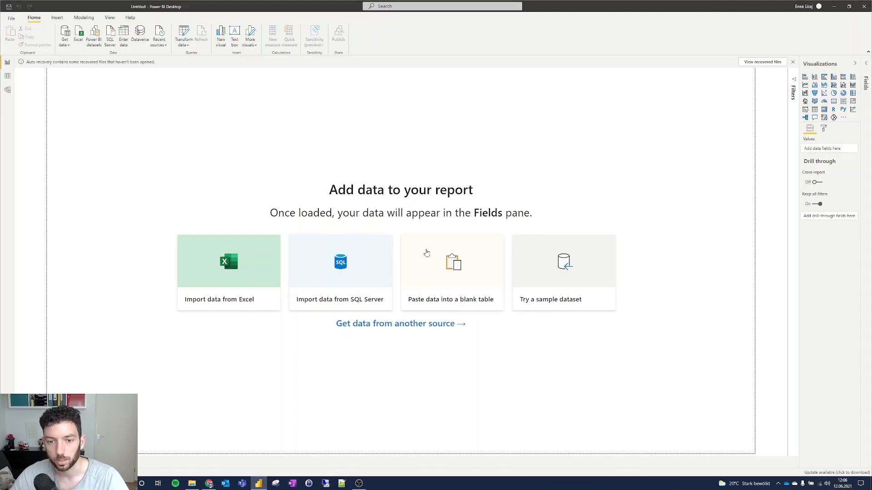
left_click(228, 272)
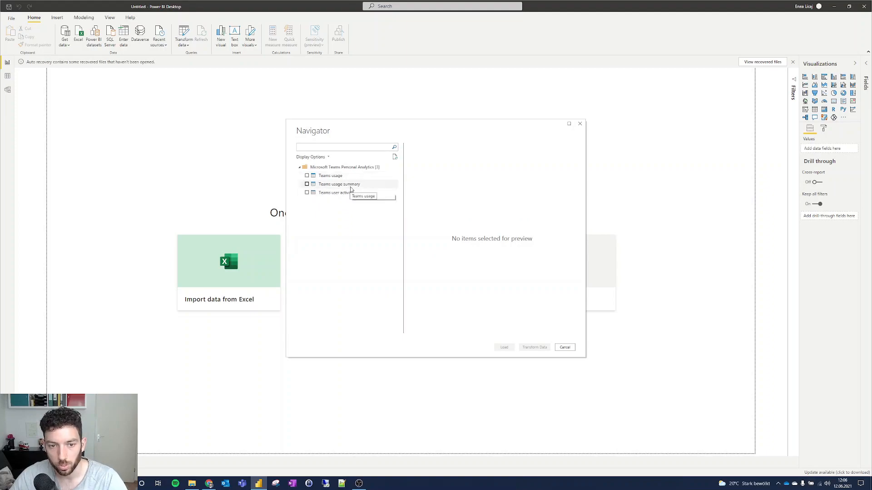
mouse_move(343, 196)
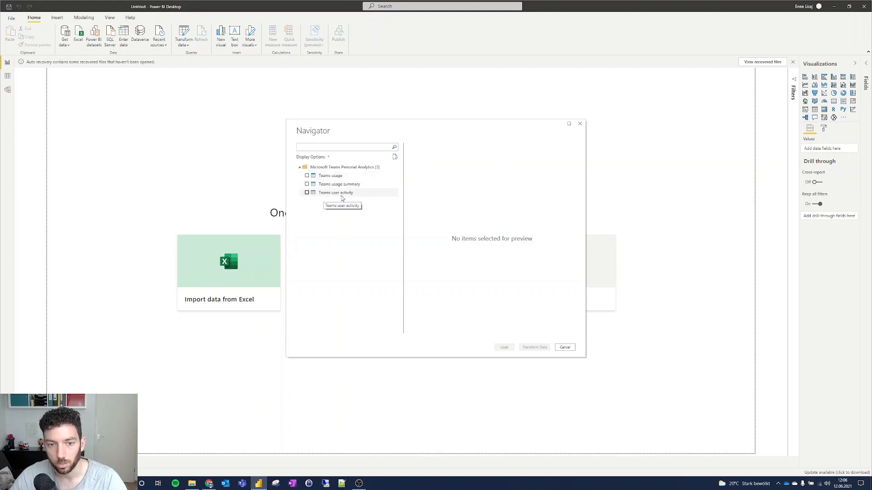
Step: Select Teams user activity alongside the other Teams tables and open them in Power Query Editor
left_click(306, 175)
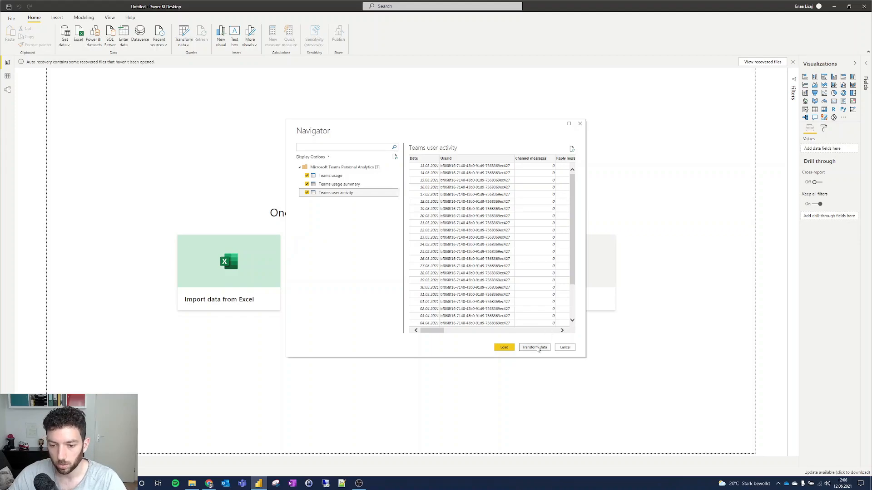
left_click(563, 347)
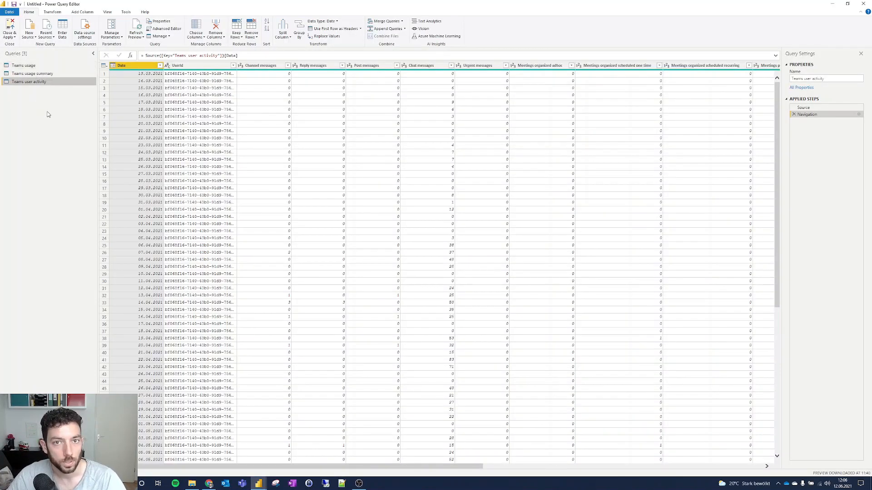
mouse_move(22, 72)
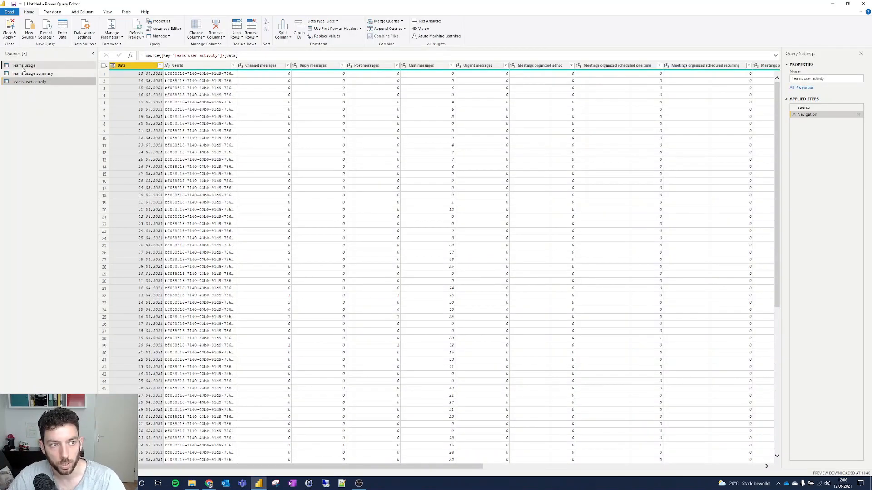
Step: Browse the Teams usage query's columns and rows, then select the Teams usage summary query
left_click(23, 66)
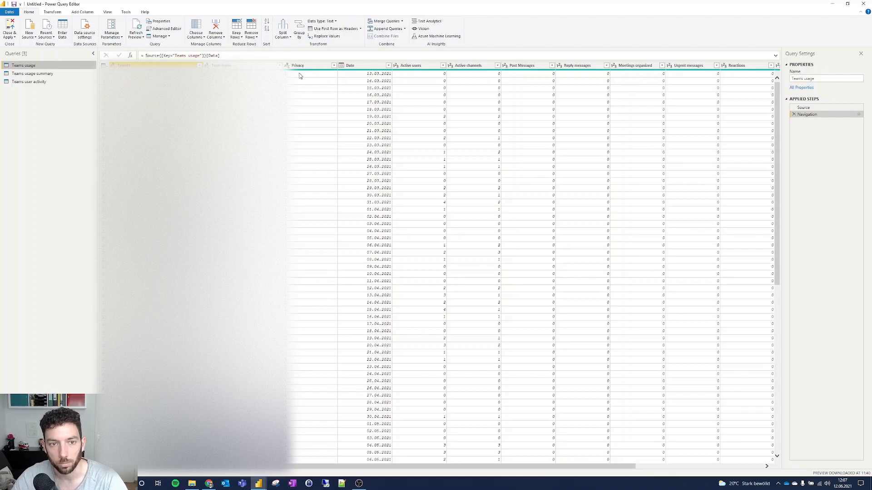
mouse_move(298, 79)
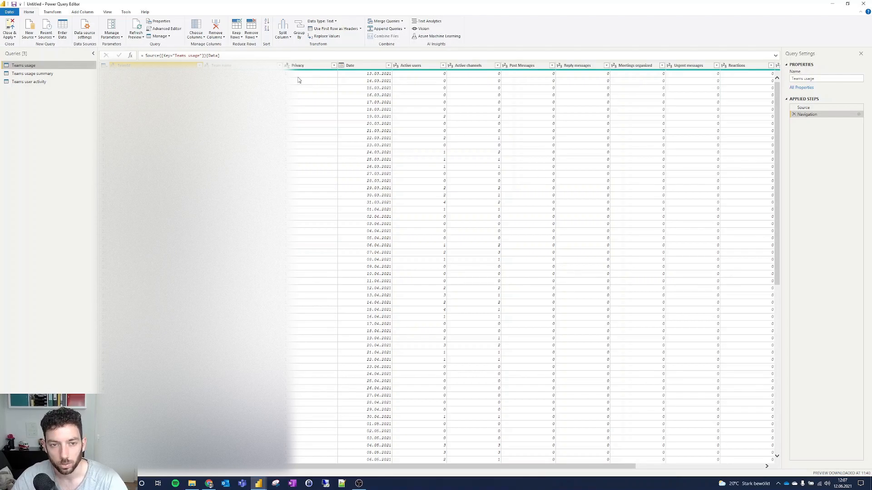
mouse_move(319, 76)
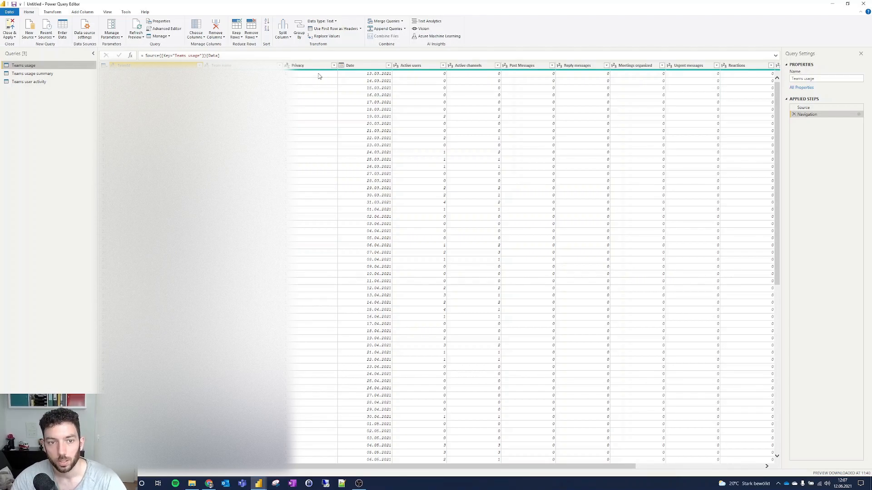
mouse_move(376, 81)
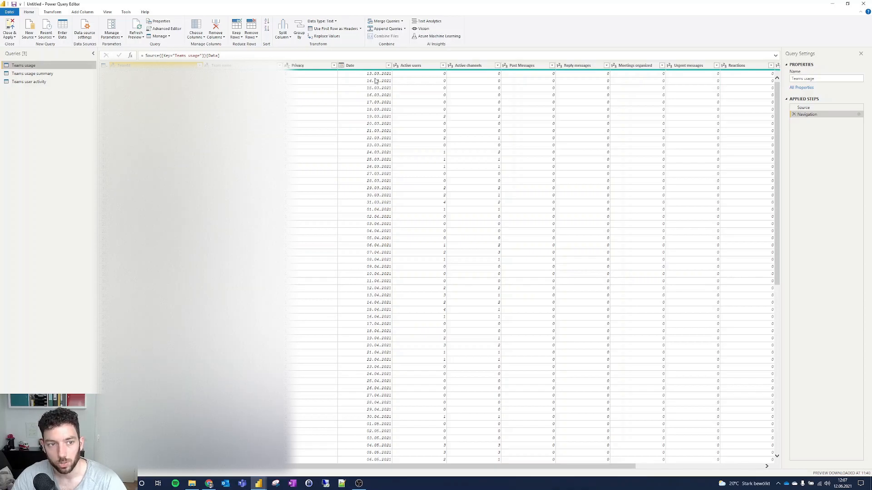
mouse_move(426, 76)
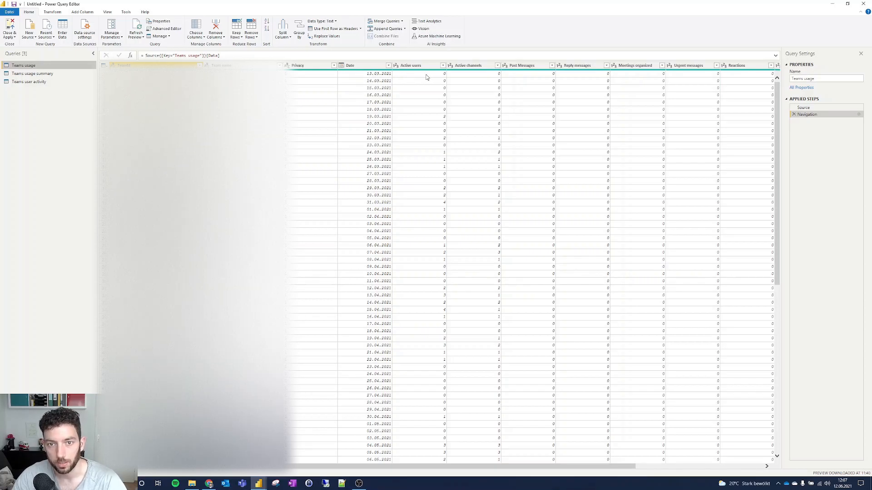
scroll("right", 3)
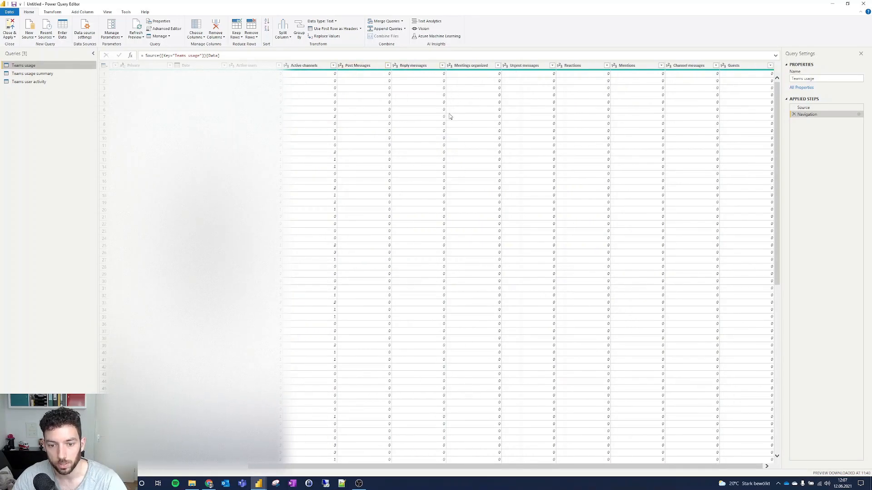
mouse_move(321, 136)
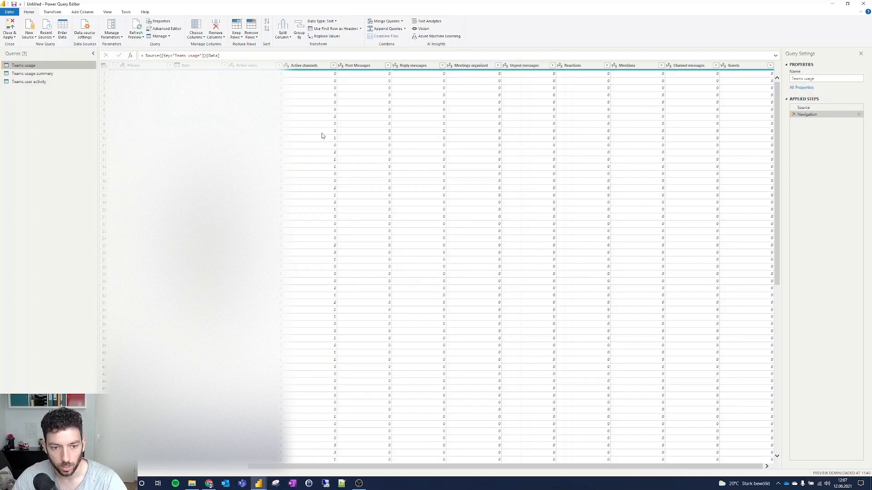
mouse_move(615, 110)
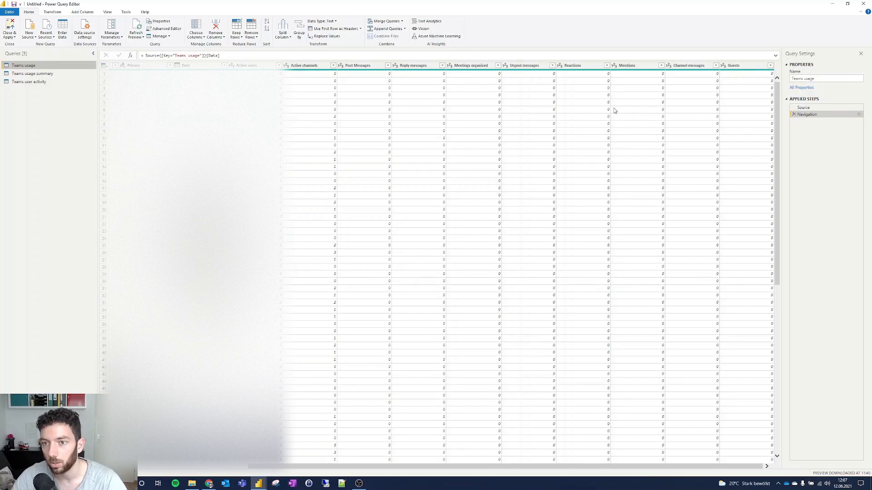
mouse_move(704, 77)
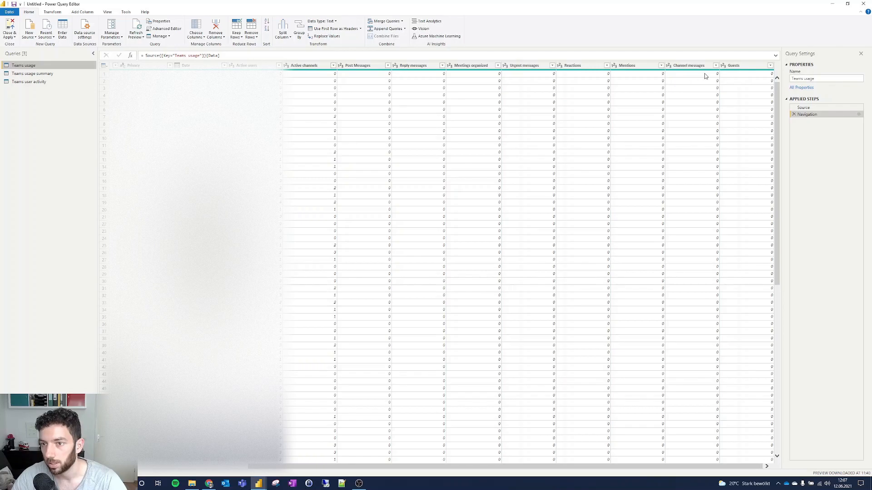
mouse_move(745, 76)
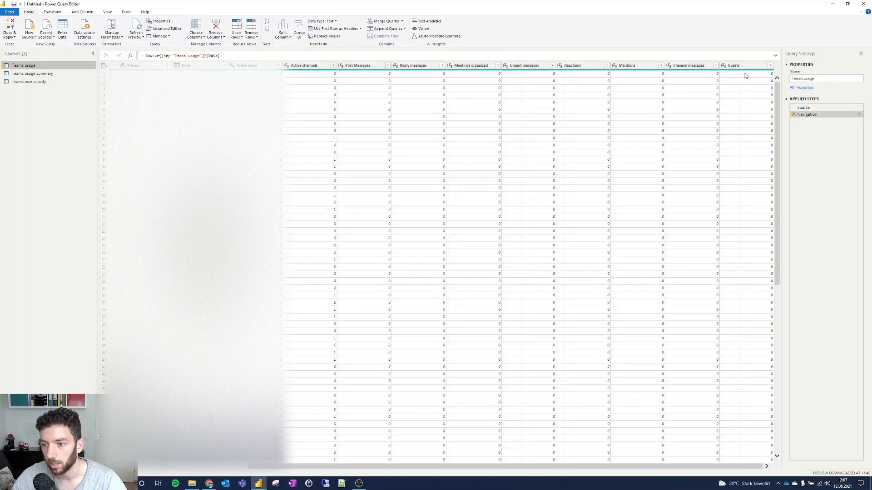
mouse_move(665, 63)
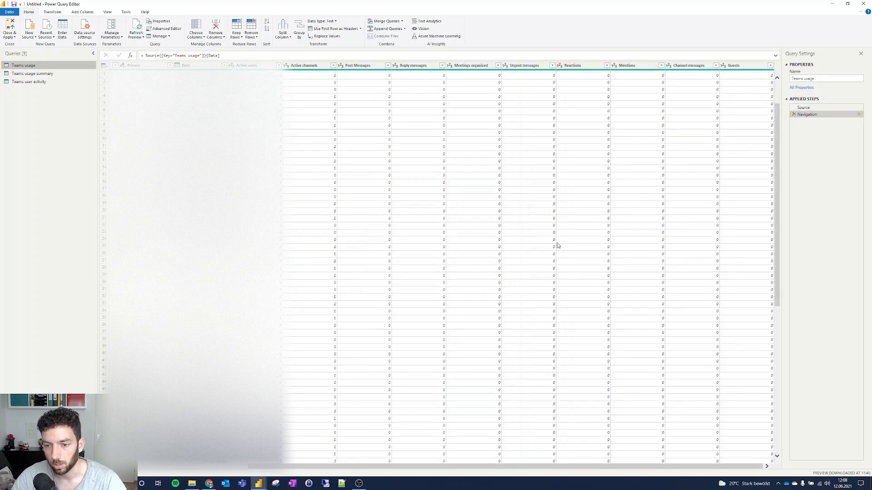
scroll("down", 3)
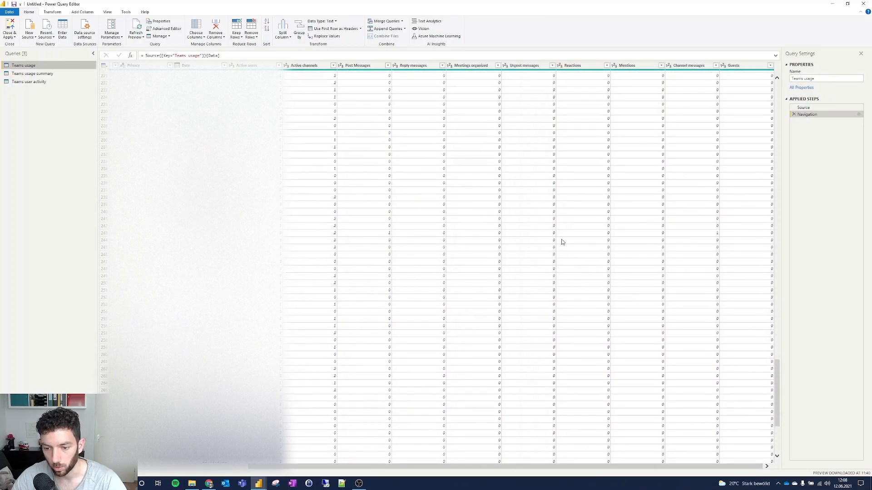
scroll("down", 3)
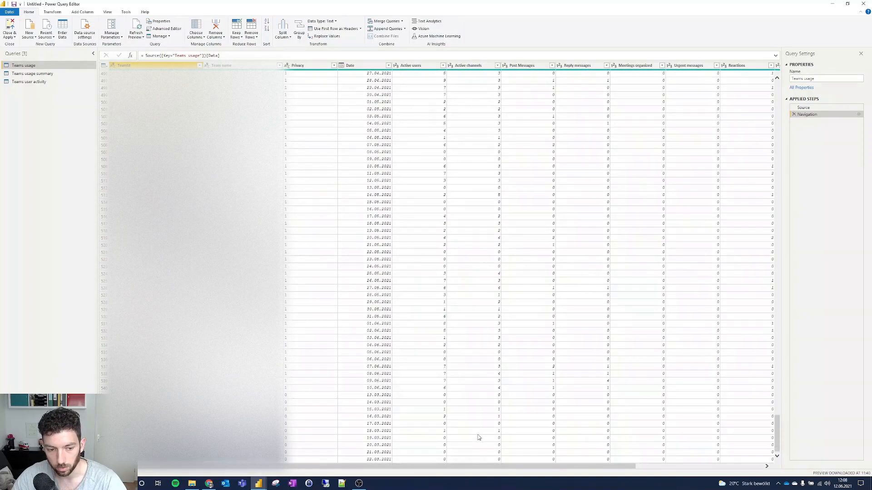
scroll("down", 3)
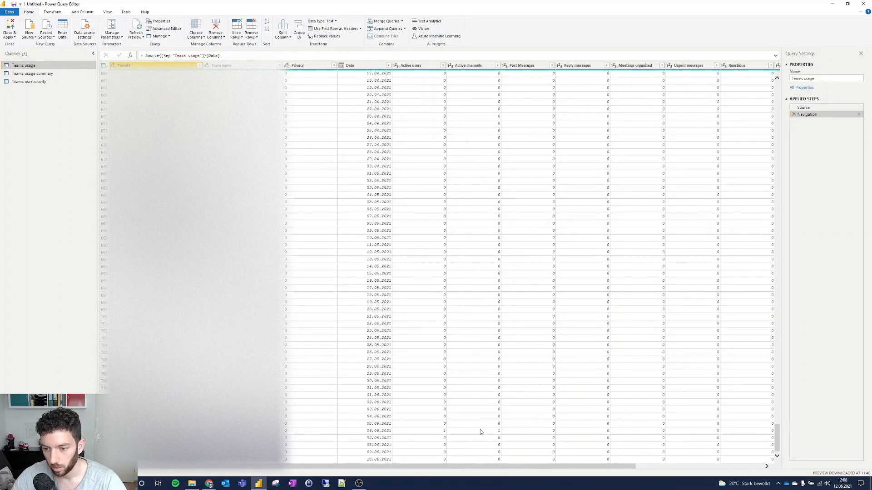
mouse_move(476, 380)
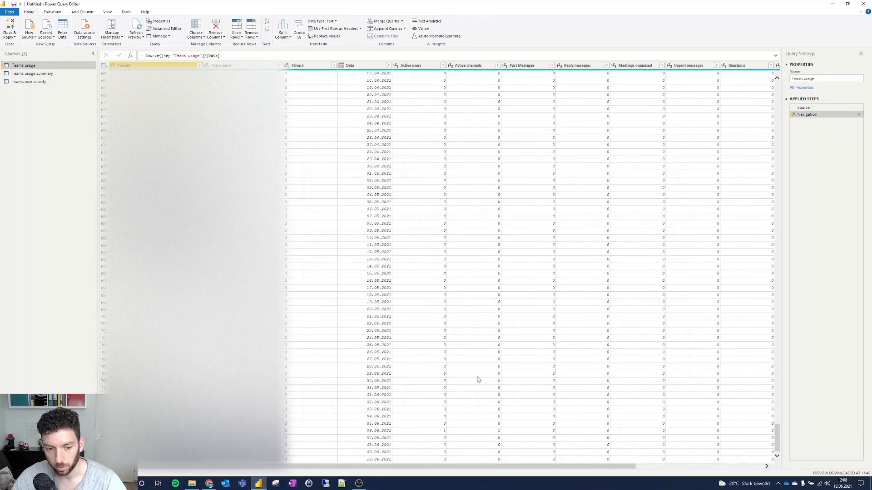
scroll("up", 3)
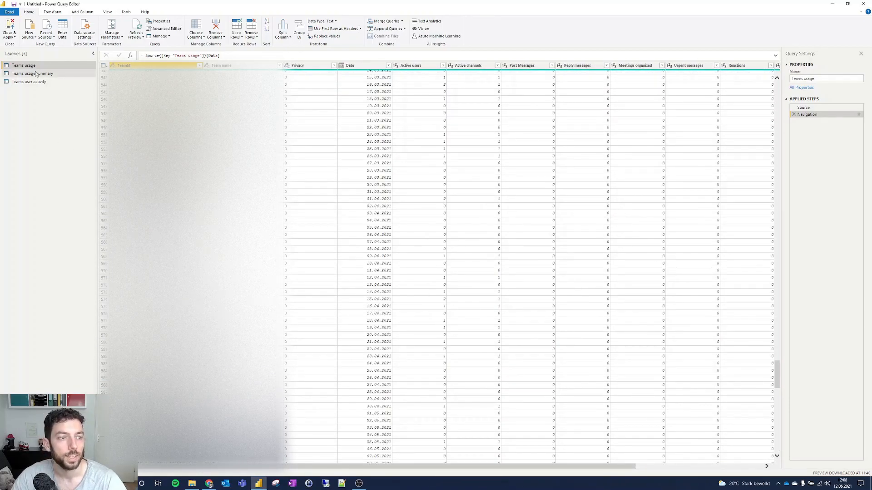
left_click(32, 72)
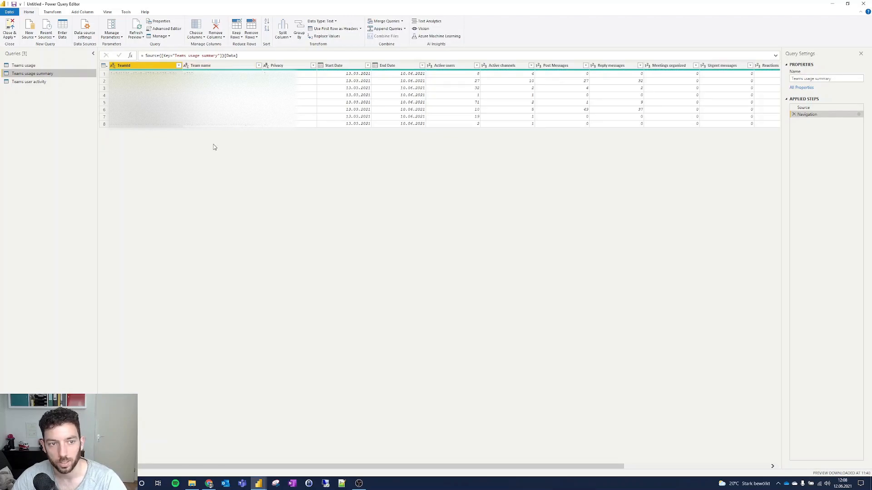
Step: Inspect the Teams usage summary preview, checking today's date, then select the Teams user activity query
left_click(200, 65)
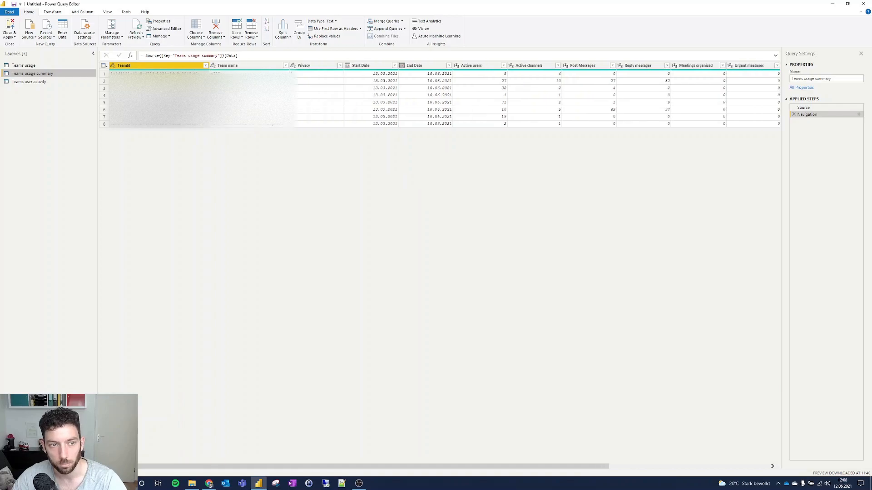
mouse_move(309, 106)
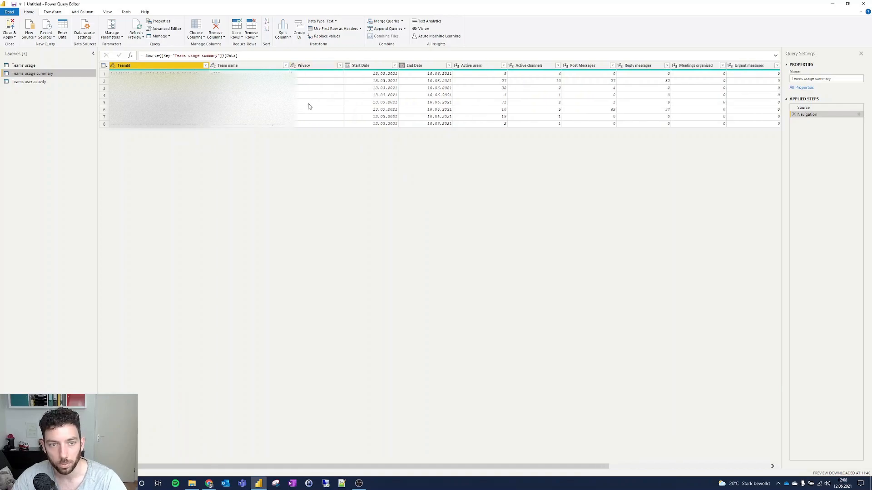
mouse_move(299, 84)
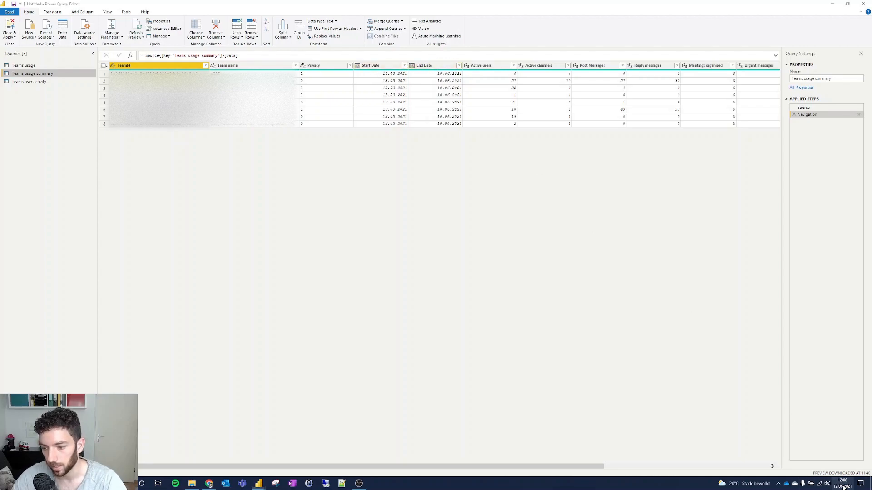
left_click(843, 483)
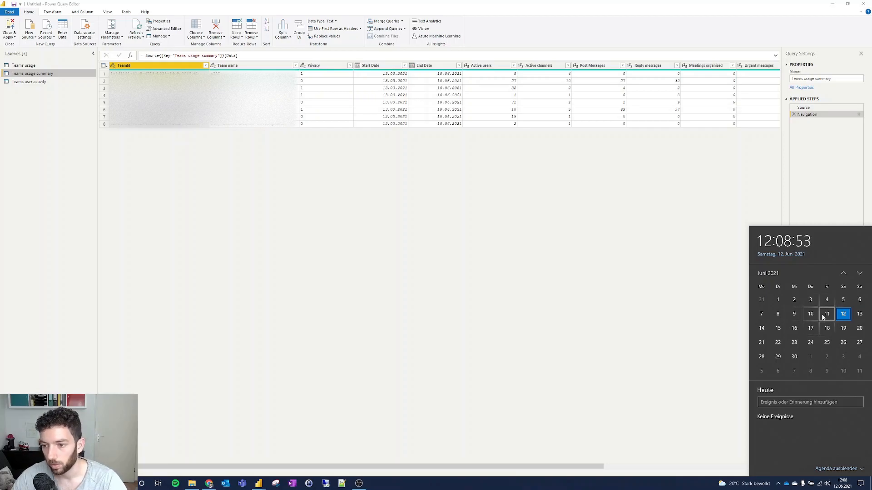
mouse_move(810, 314)
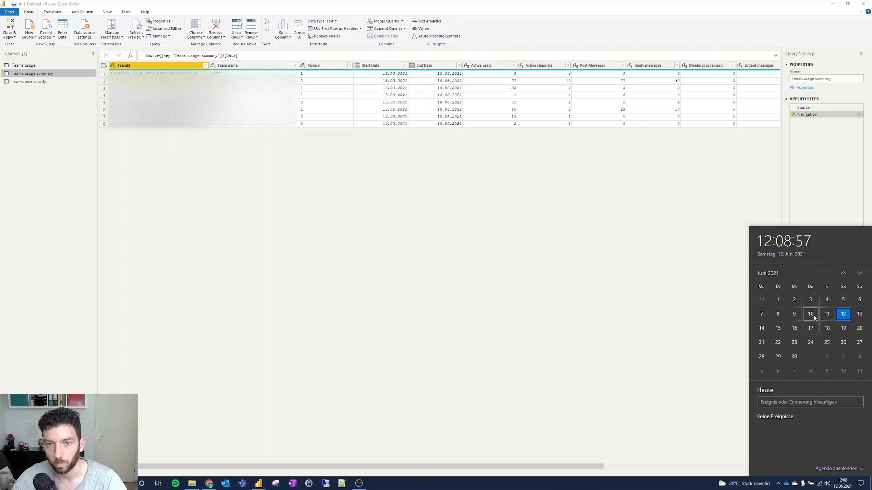
left_click(570, 145)
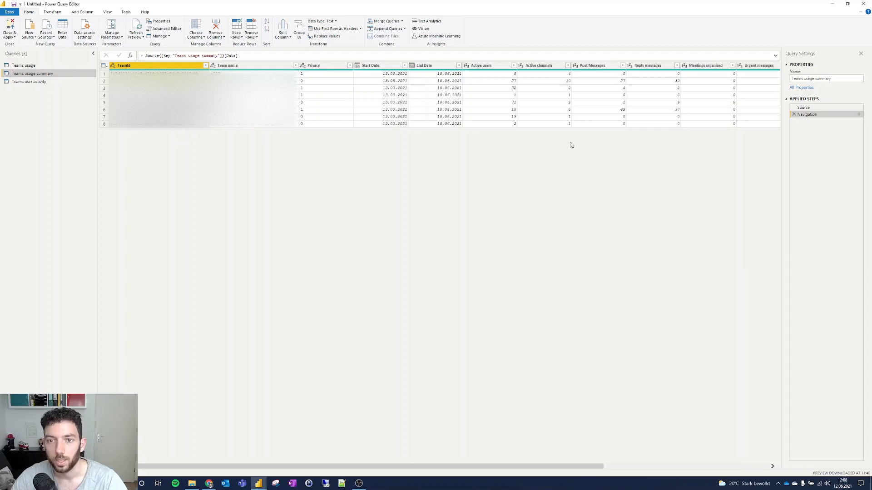
scroll("right", 3)
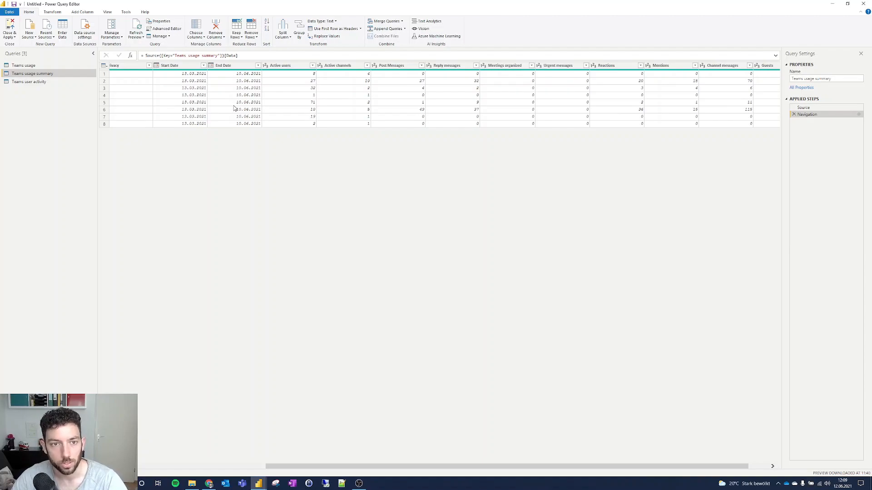
mouse_move(202, 75)
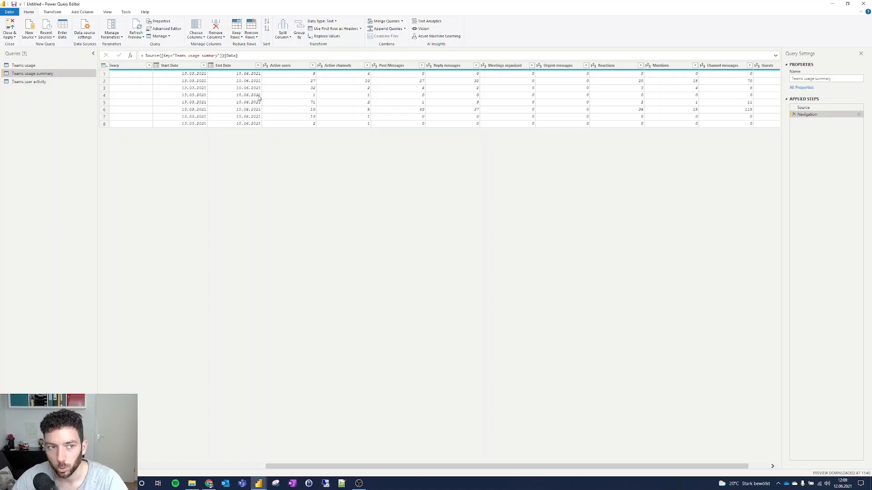
mouse_move(287, 76)
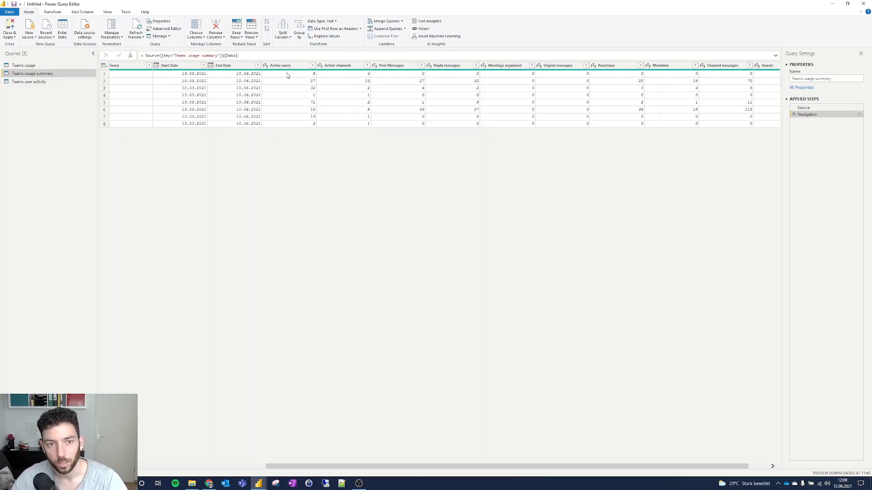
mouse_move(338, 80)
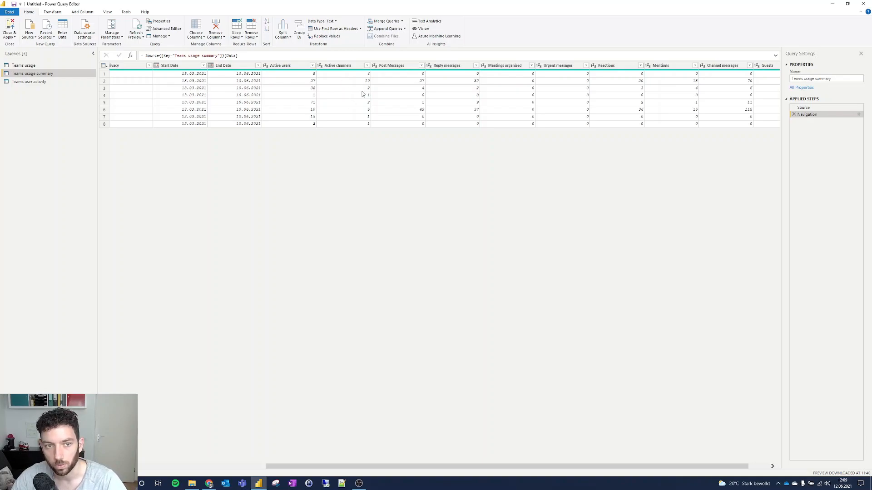
mouse_move(359, 82)
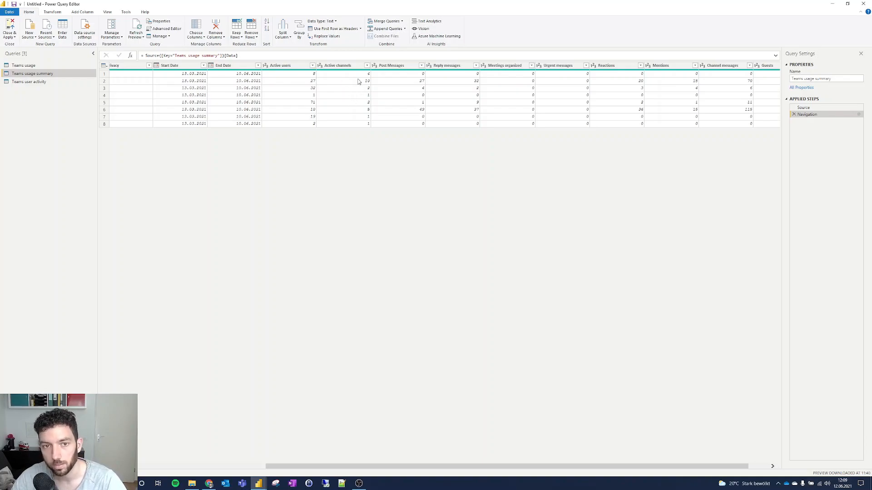
mouse_move(422, 90)
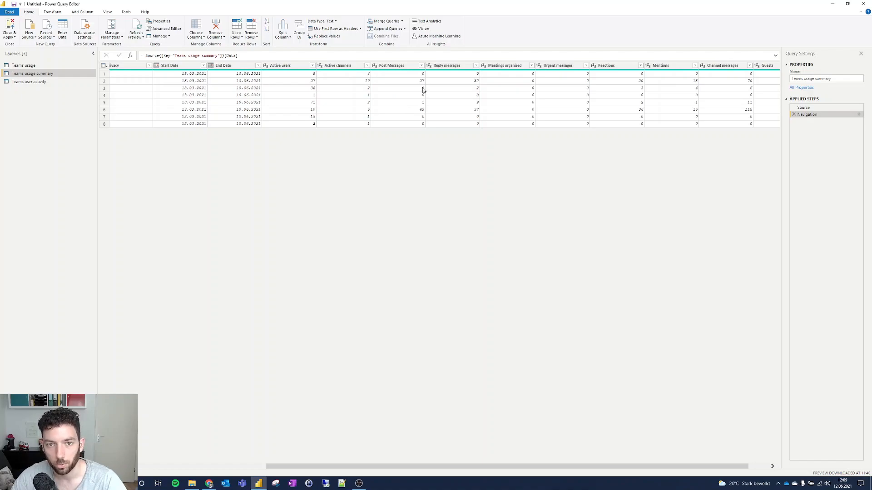
mouse_move(397, 109)
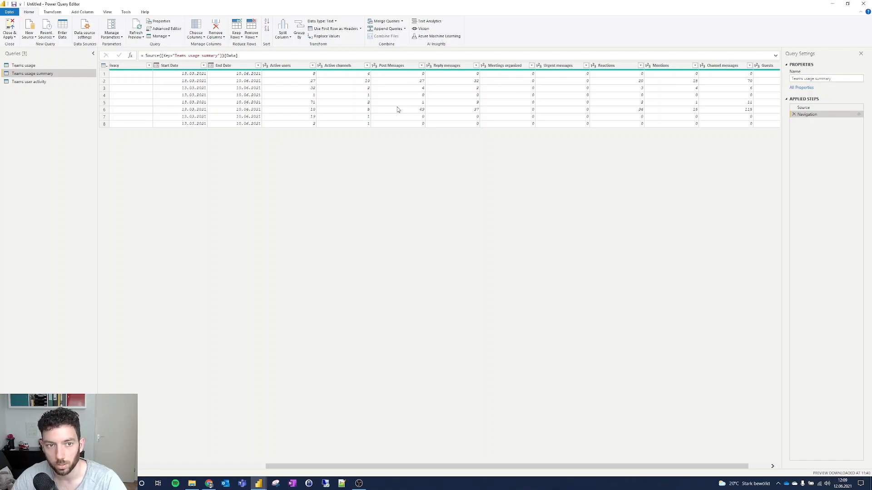
mouse_move(425, 87)
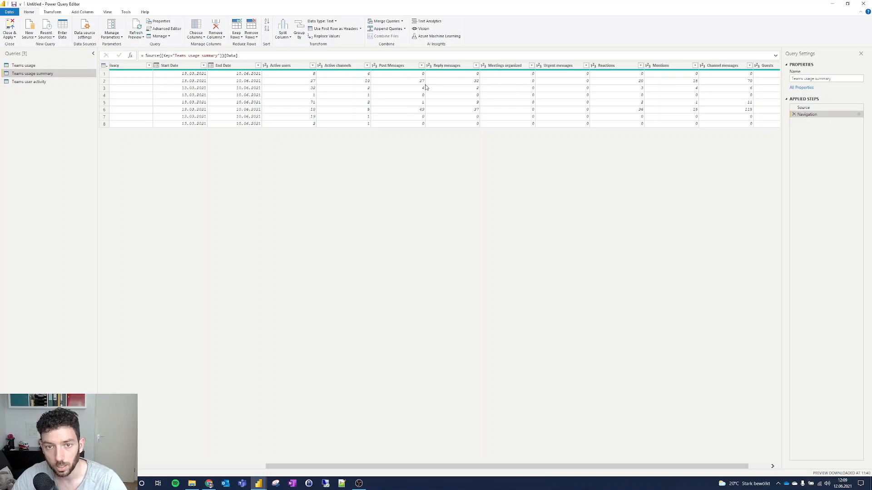
mouse_move(526, 78)
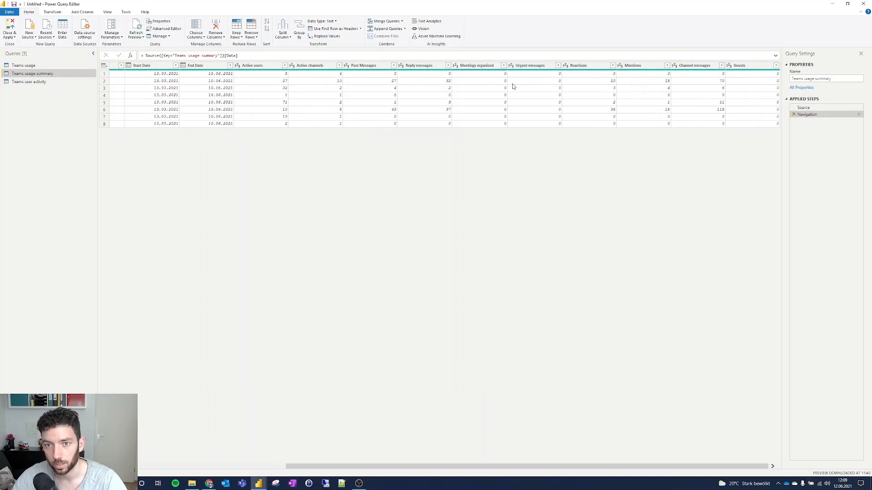
mouse_move(592, 80)
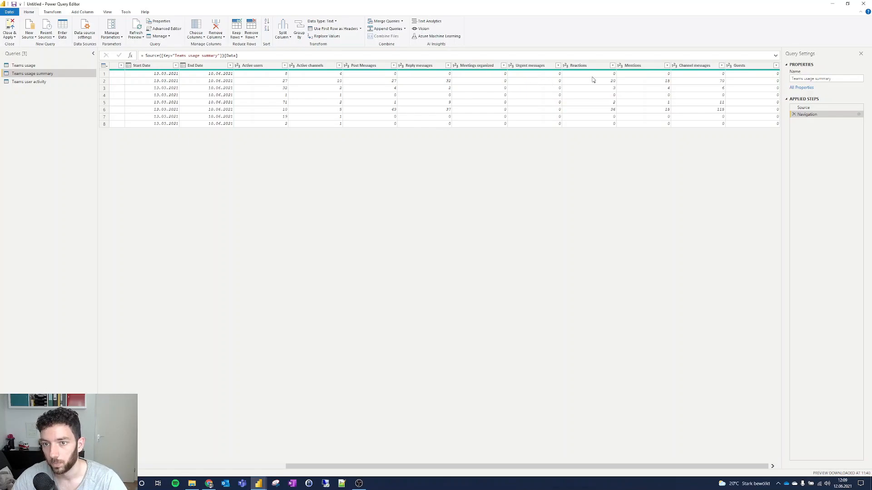
mouse_move(749, 103)
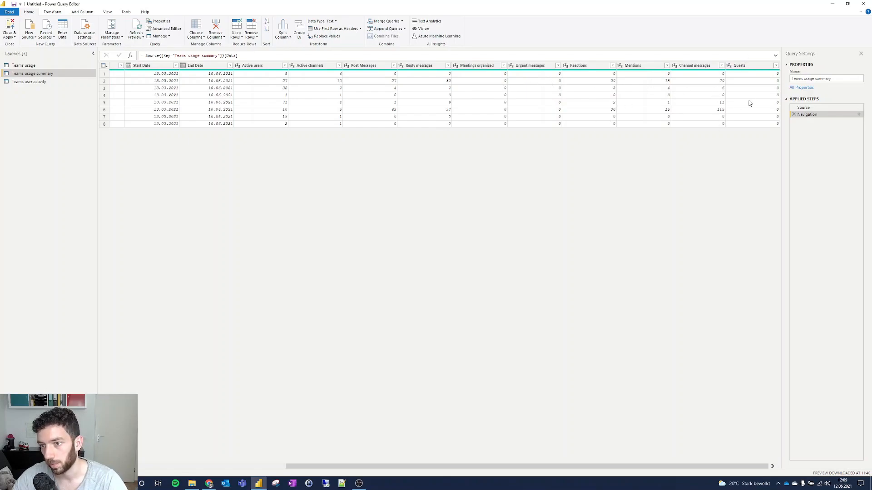
mouse_move(264, 106)
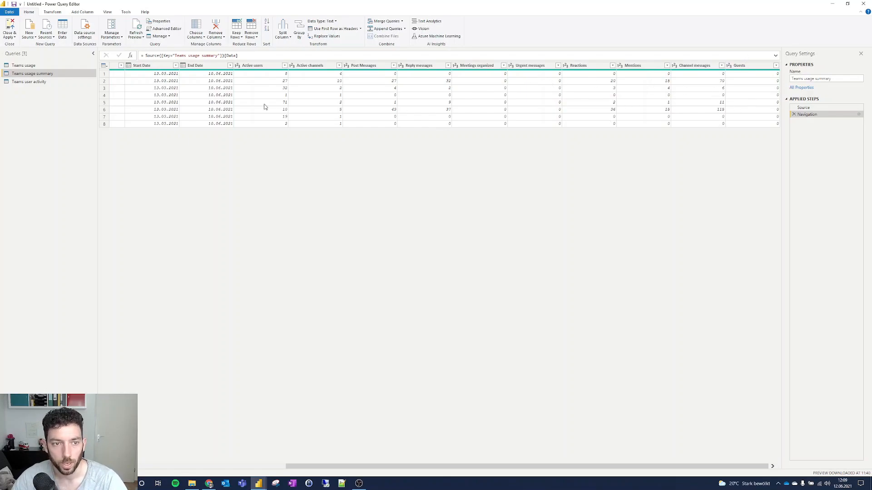
mouse_move(182, 90)
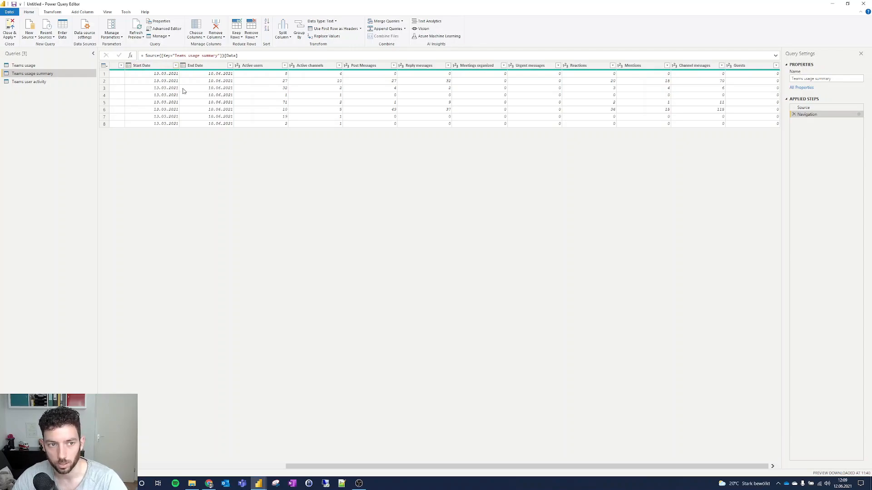
mouse_move(224, 186)
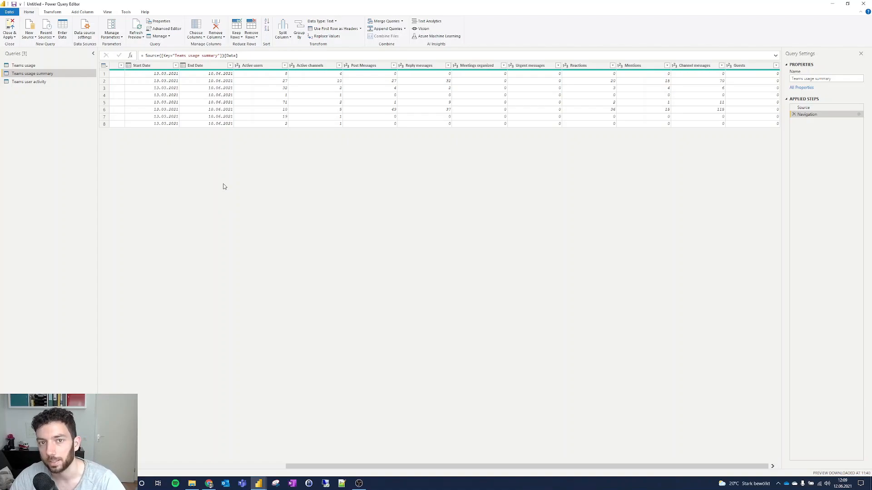
mouse_move(42, 81)
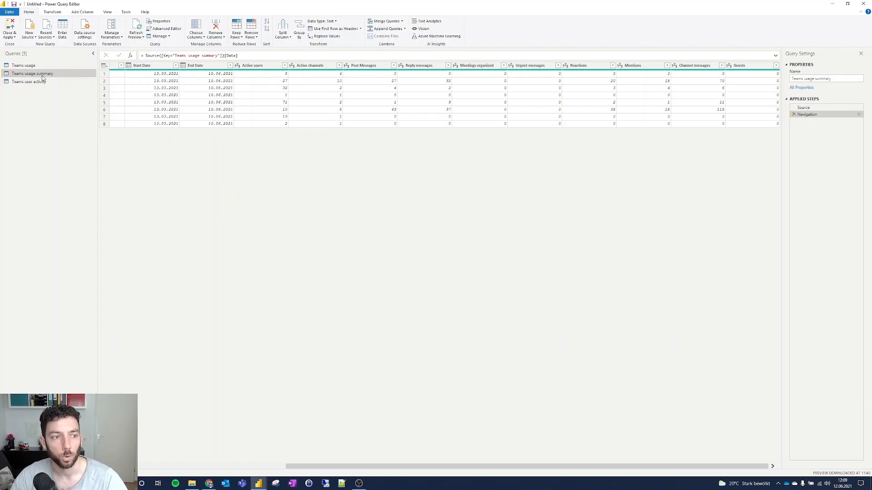
mouse_move(31, 74)
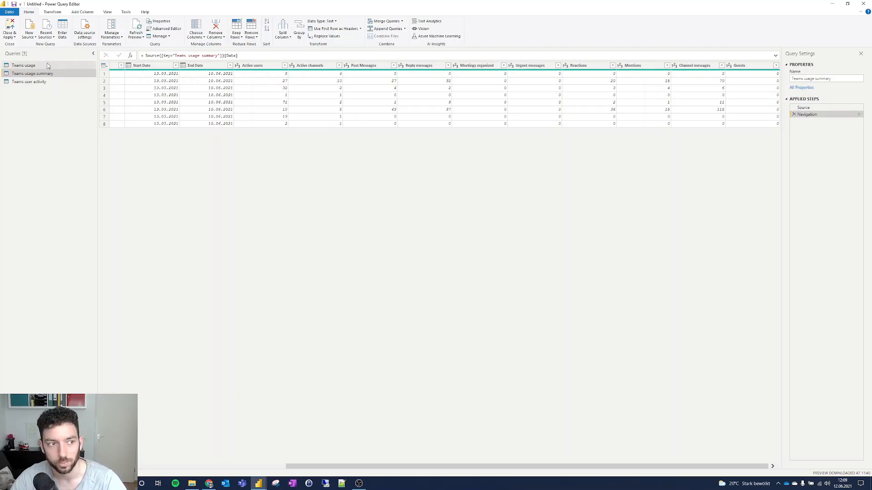
mouse_move(28, 81)
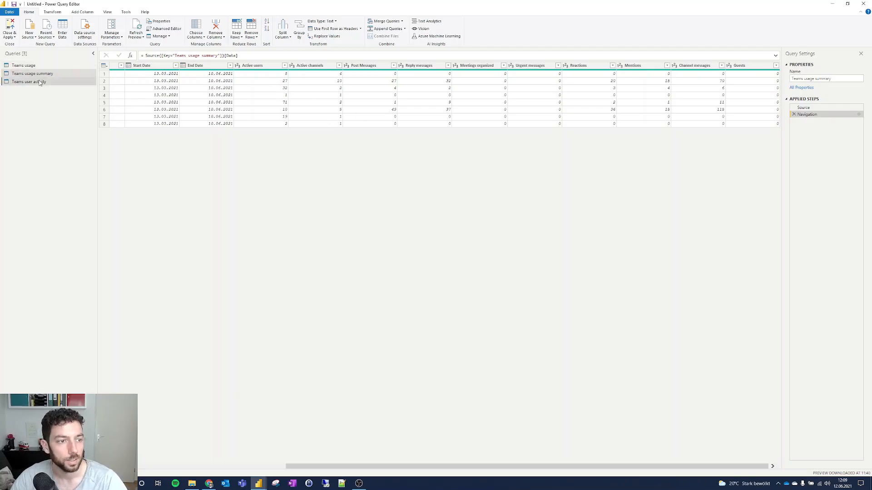
left_click(29, 81)
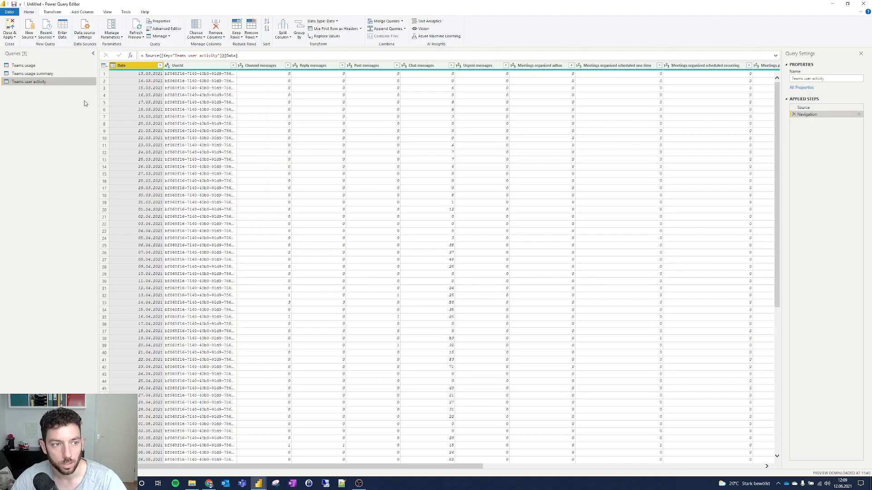
mouse_move(103, 98)
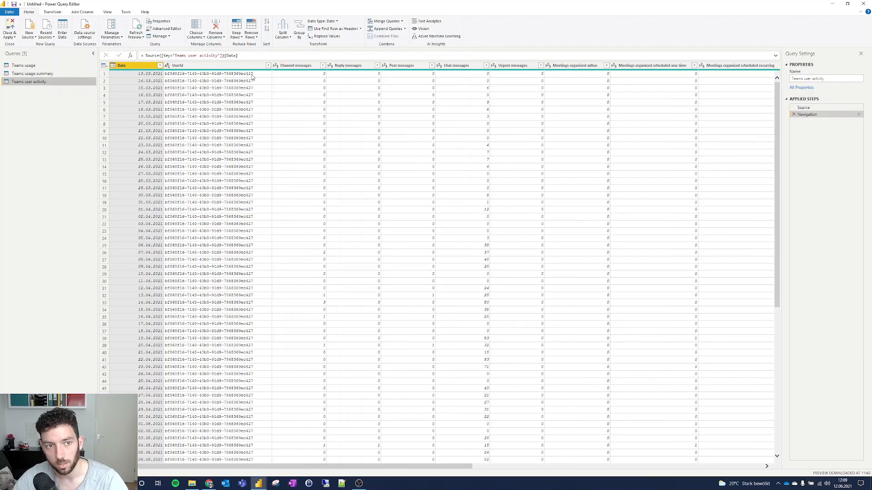
Step: Switch to the browser showing the Teams utilization documentation
left_click(208, 483)
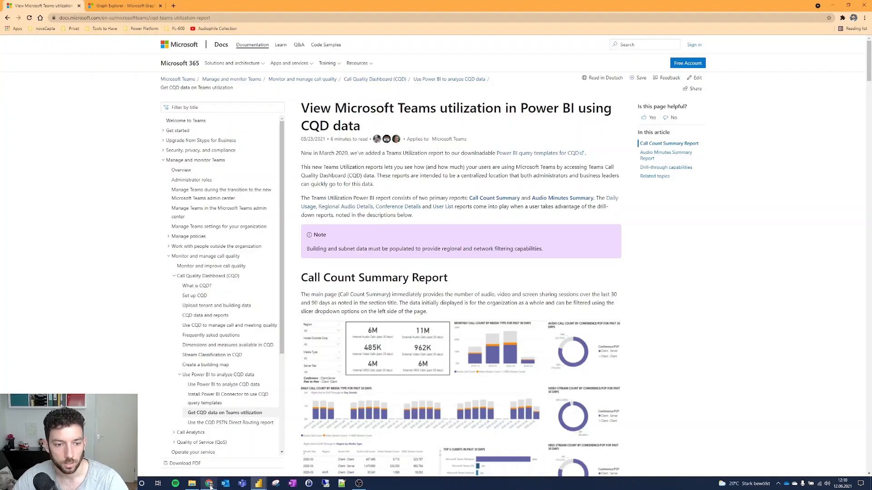
Step: Run the my profile sample query in Graph Explorer, then return to the Power Query preview
left_click(122, 6)
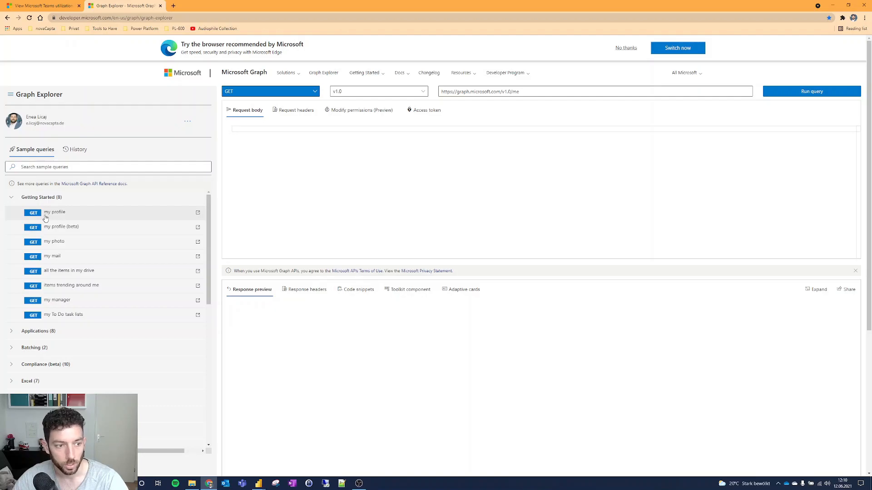
left_click(810, 91)
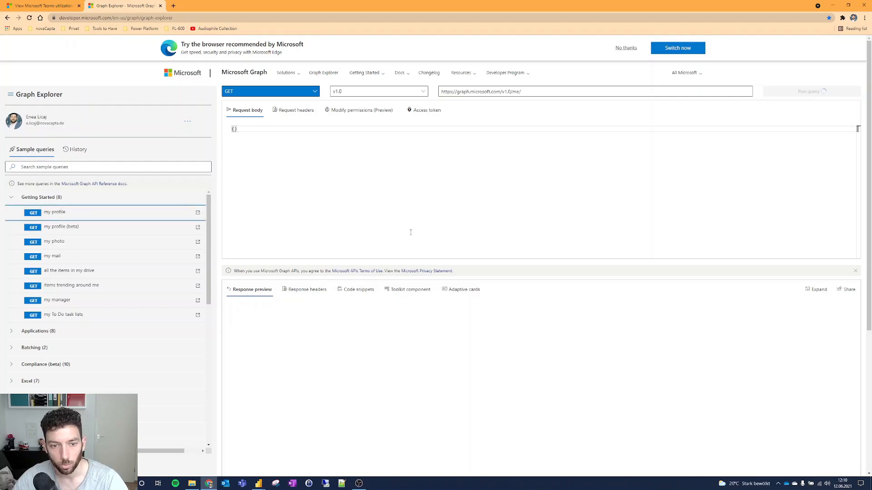
left_click(811, 91)
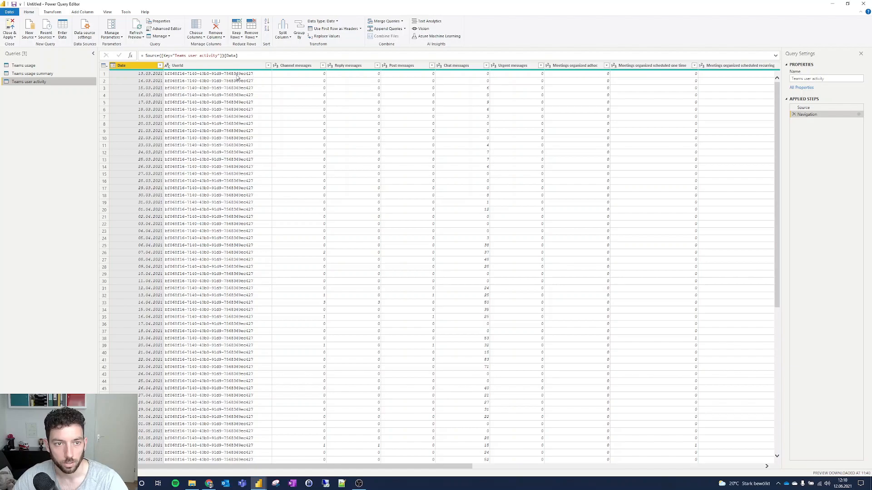
mouse_move(214, 115)
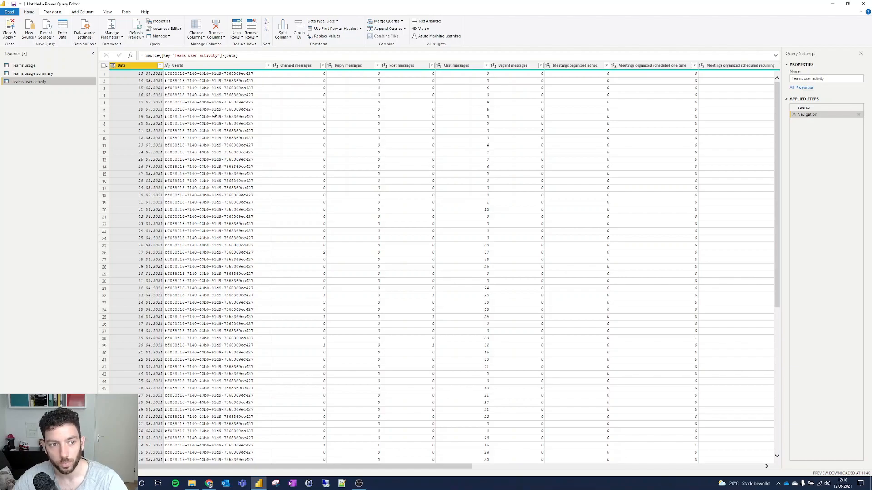
mouse_move(316, 76)
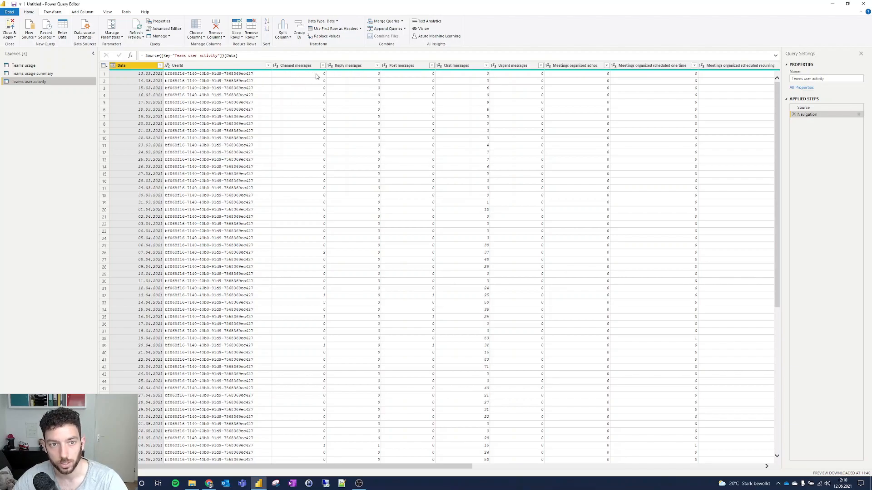
Step: Scroll through the Teams user activity rows and make the Date column narrower
scroll("down", 3)
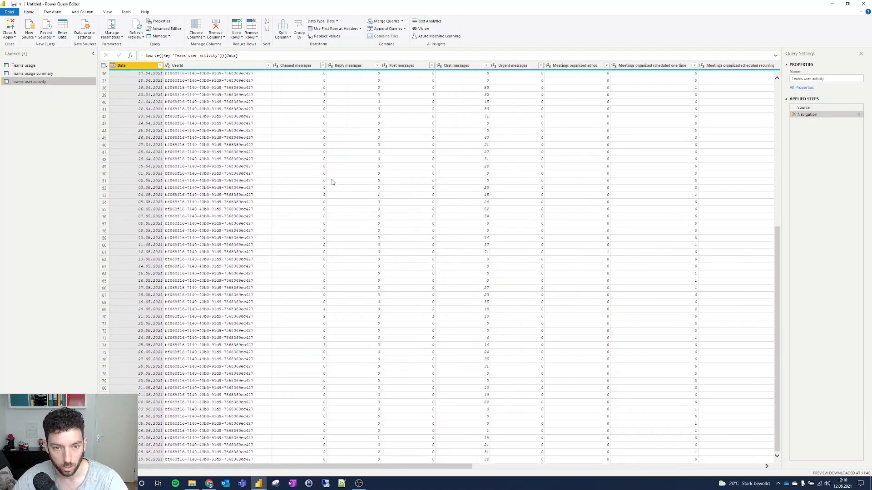
mouse_move(326, 318)
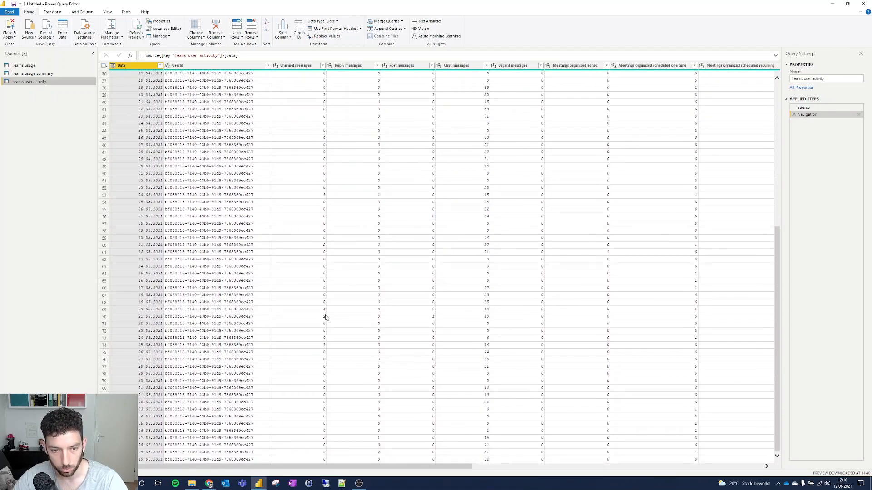
scroll("up", 3)
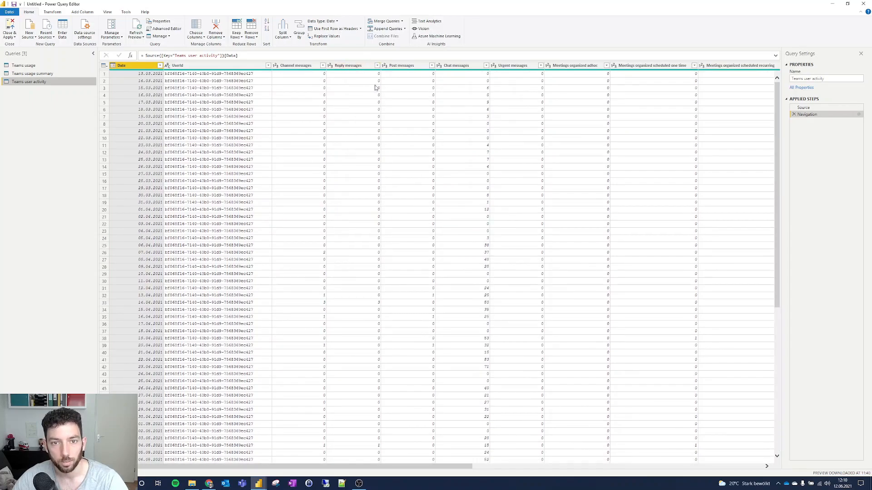
scroll("down", 3)
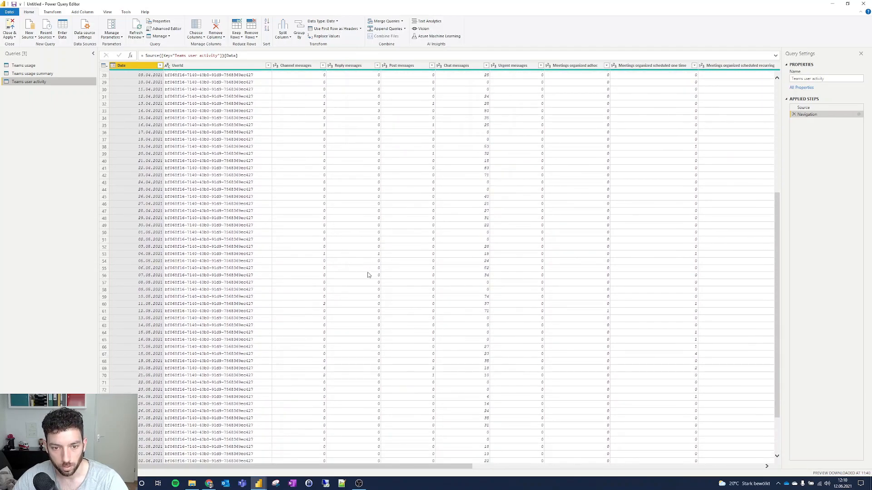
scroll("up", 3)
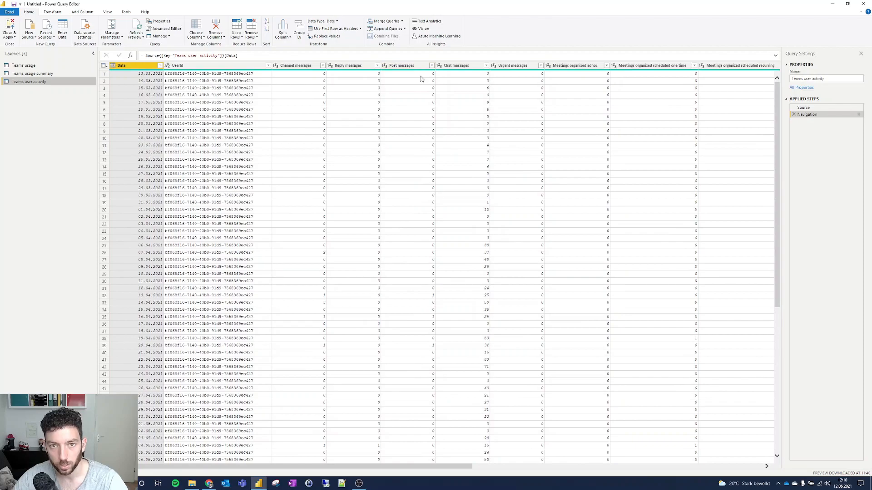
mouse_move(463, 73)
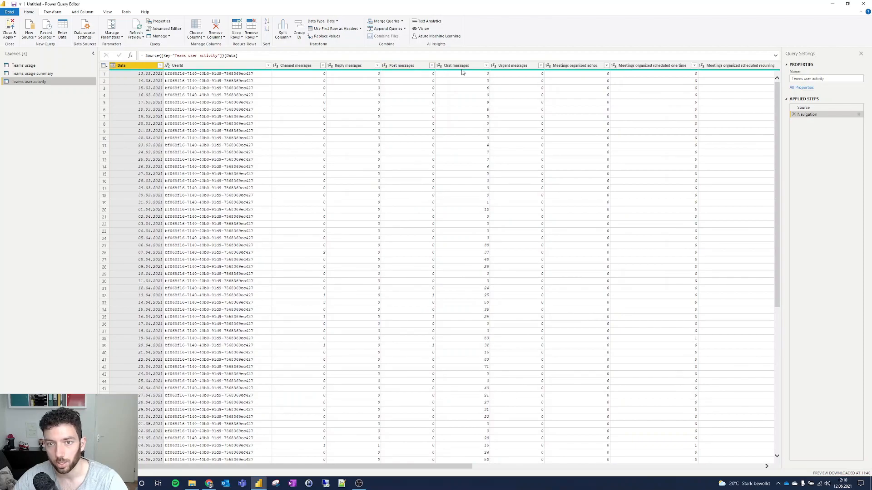
mouse_move(652, 196)
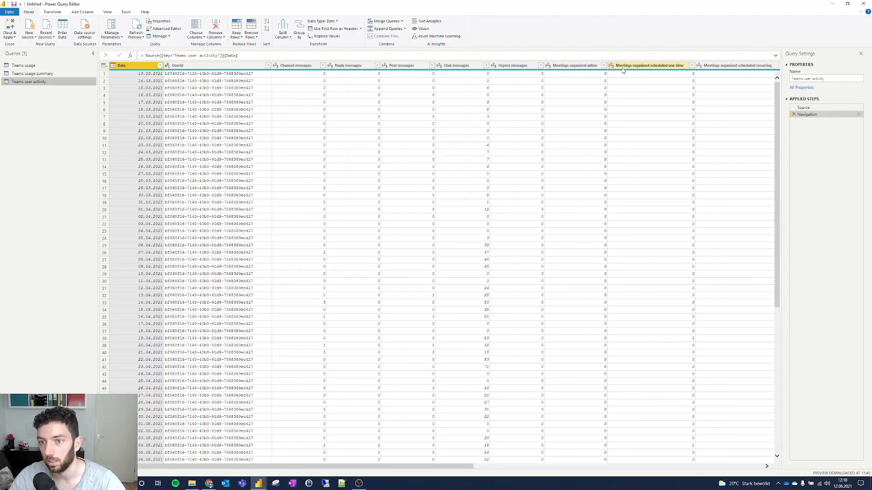
left_click(136, 65)
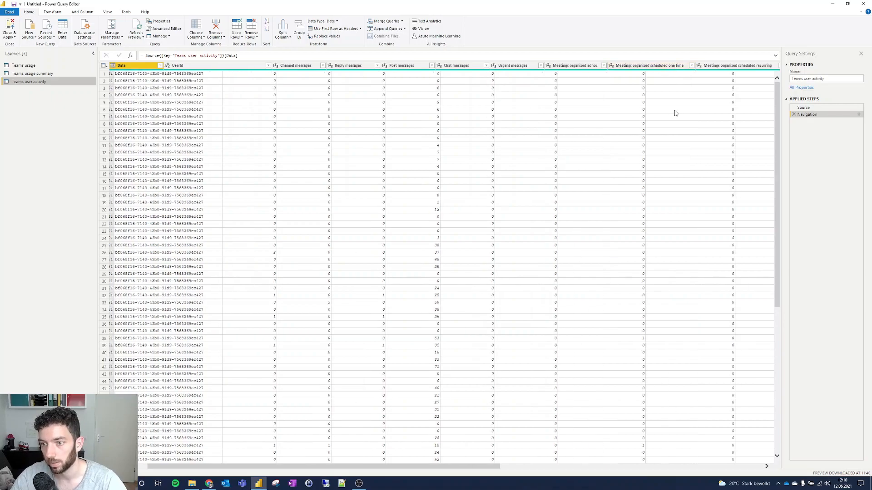
Step: Scroll right to the audio, video and screen sharing time columns and select the Audio time column
scroll("right", 3)
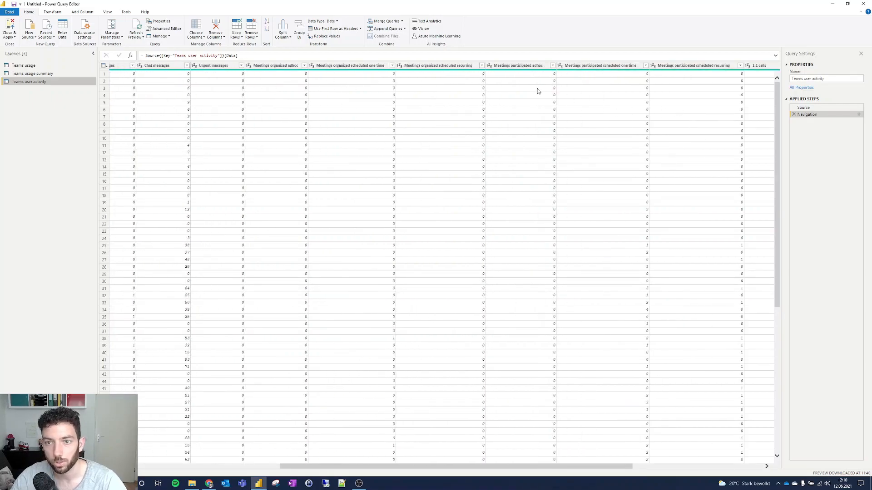
scroll("right", 3)
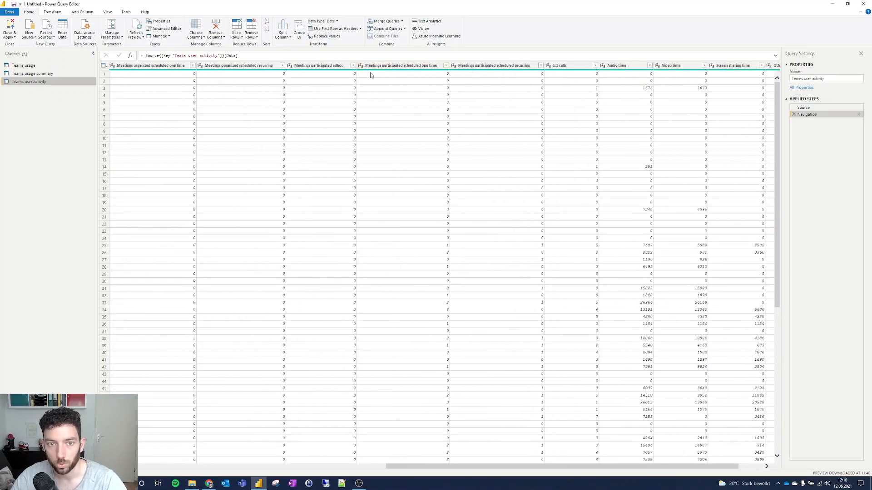
left_click(494, 65)
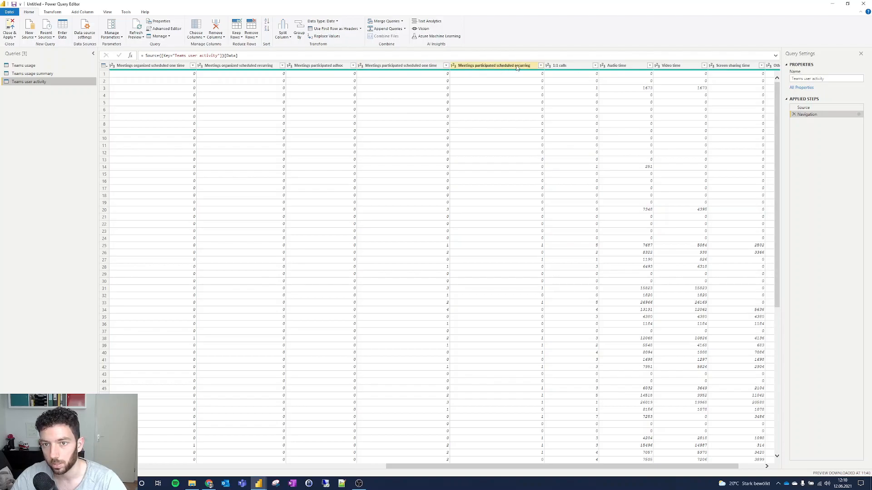
scroll("down", 3)
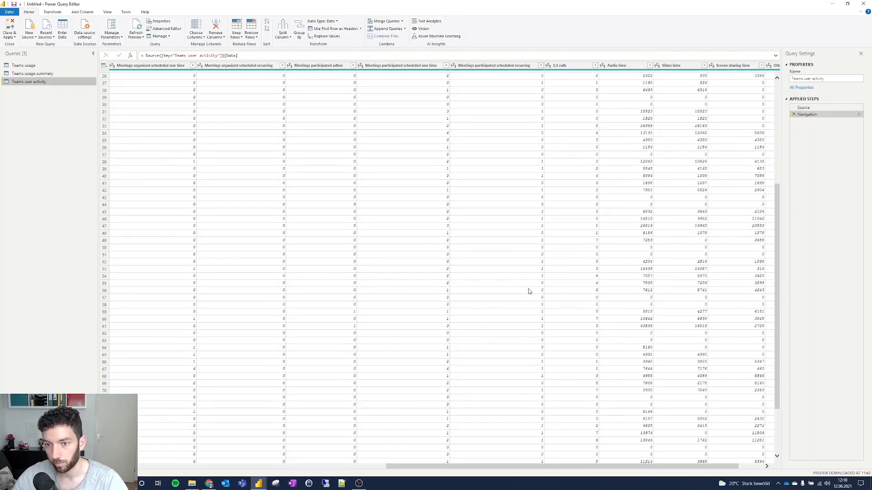
mouse_move(585, 75)
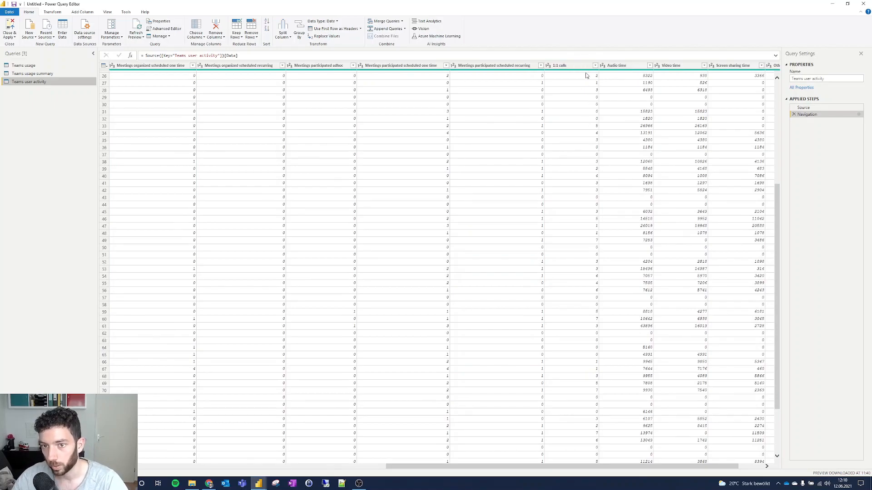
scroll("up", 3)
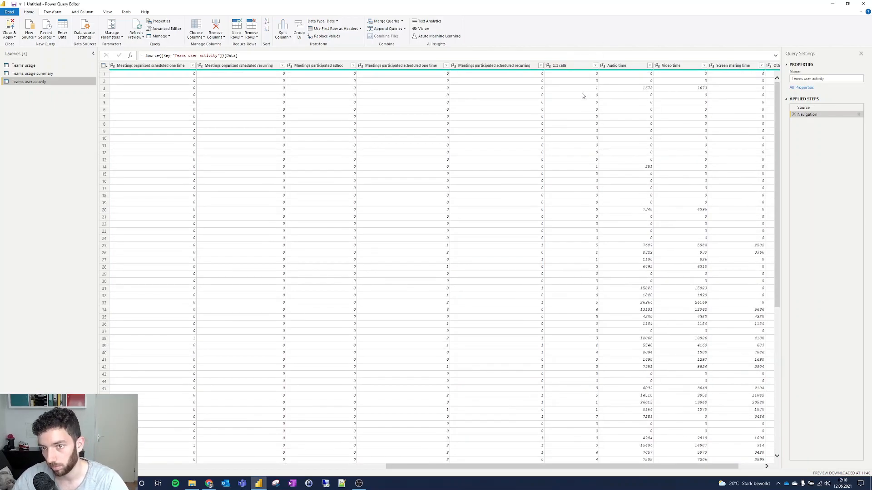
mouse_move(577, 79)
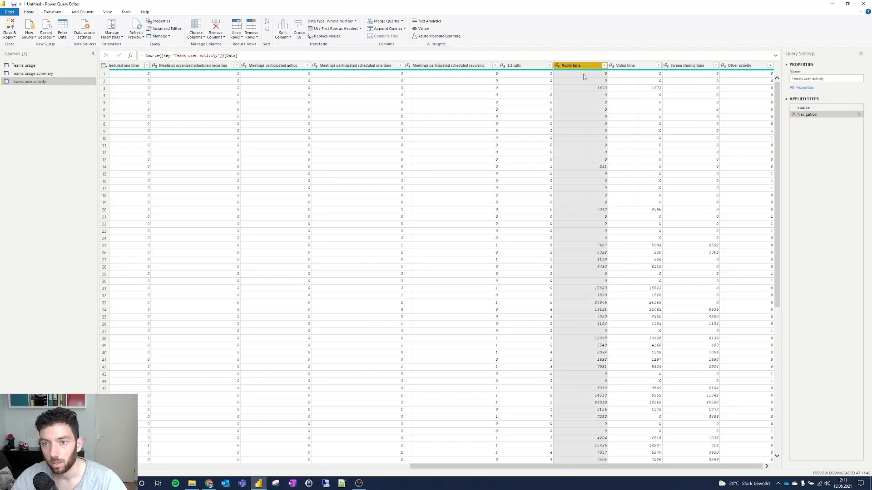
mouse_move(589, 291)
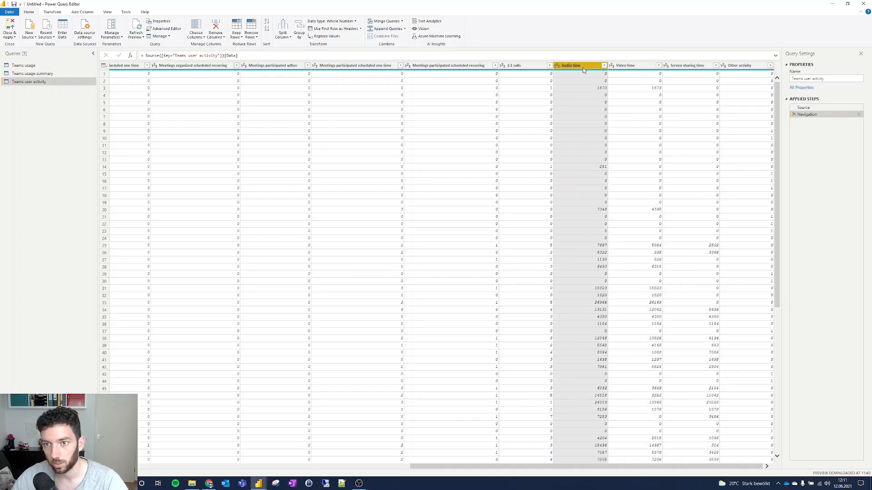
left_click(624, 65)
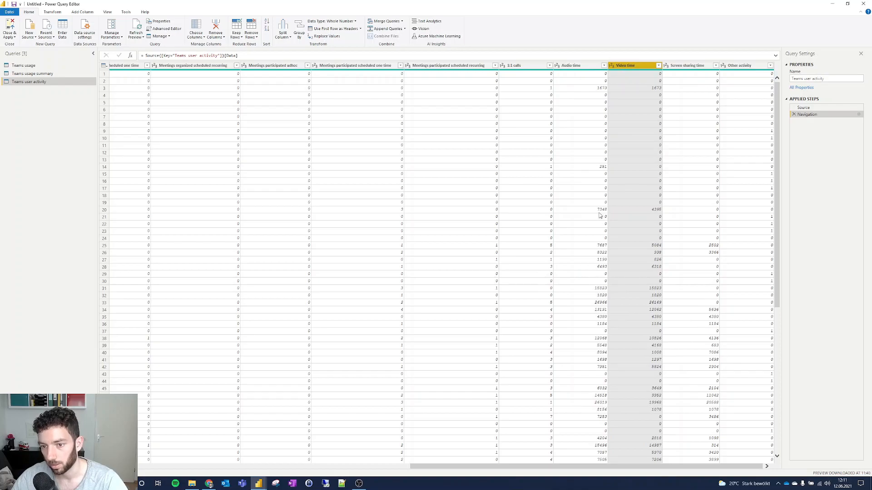
left_click(570, 65)
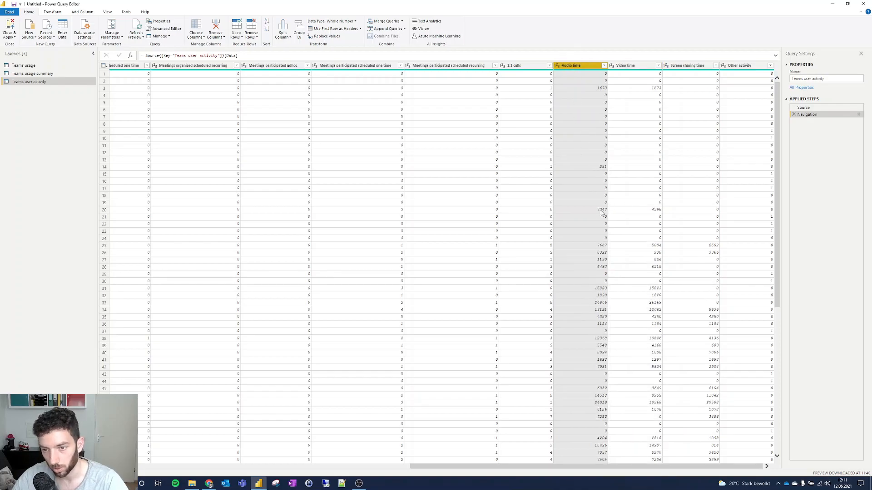
mouse_move(589, 215)
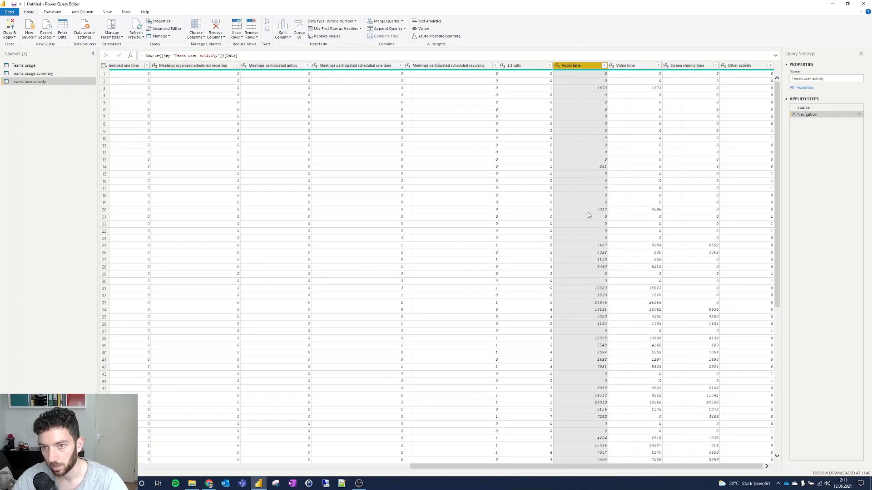
mouse_move(605, 215)
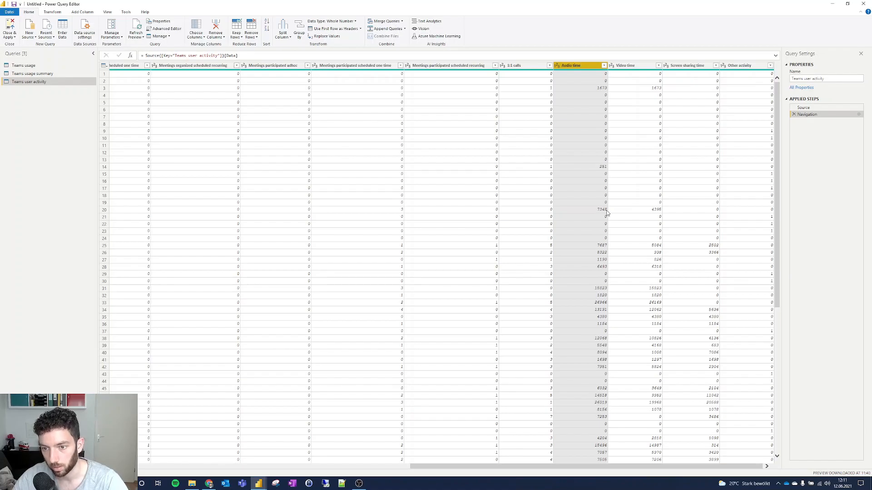
mouse_move(655, 213)
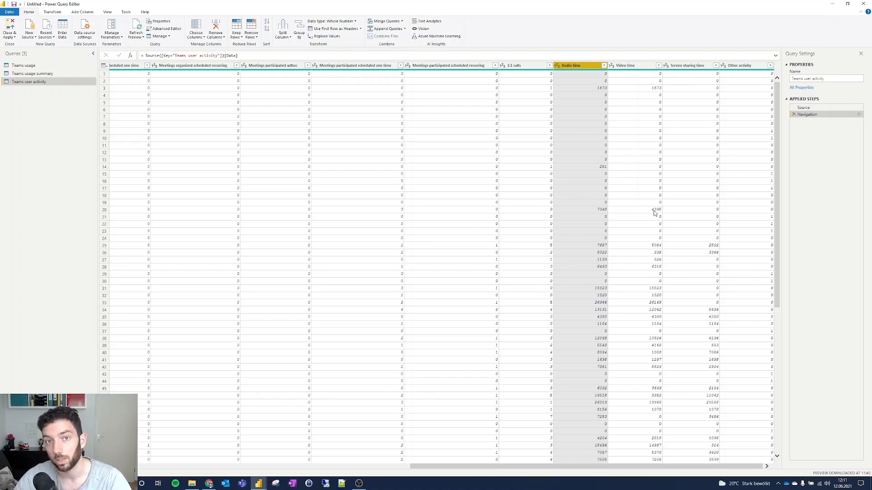
mouse_move(687, 103)
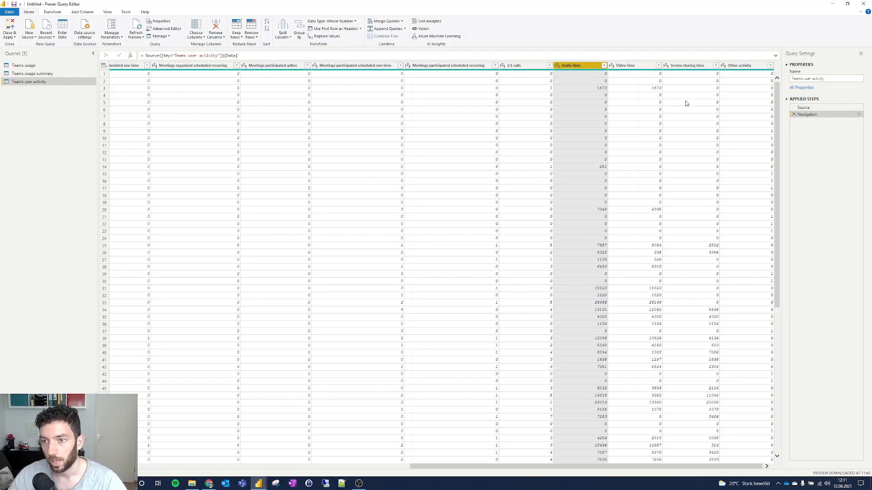
left_click(689, 66)
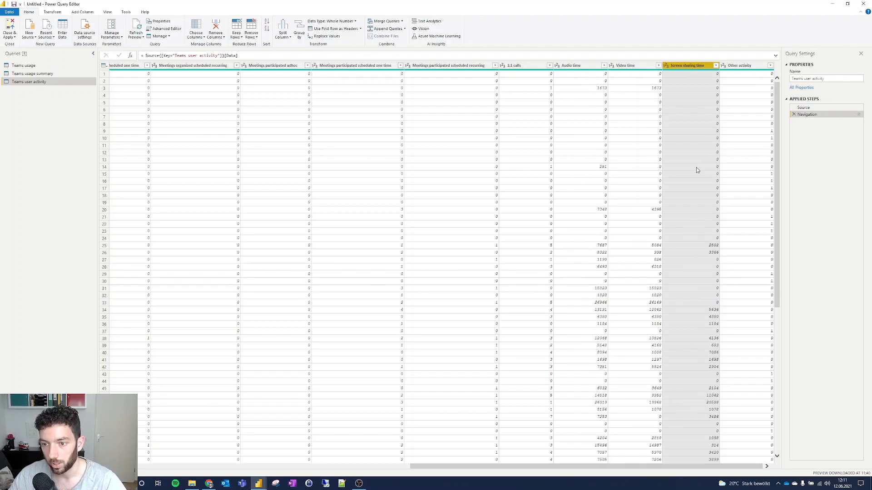
mouse_move(699, 243)
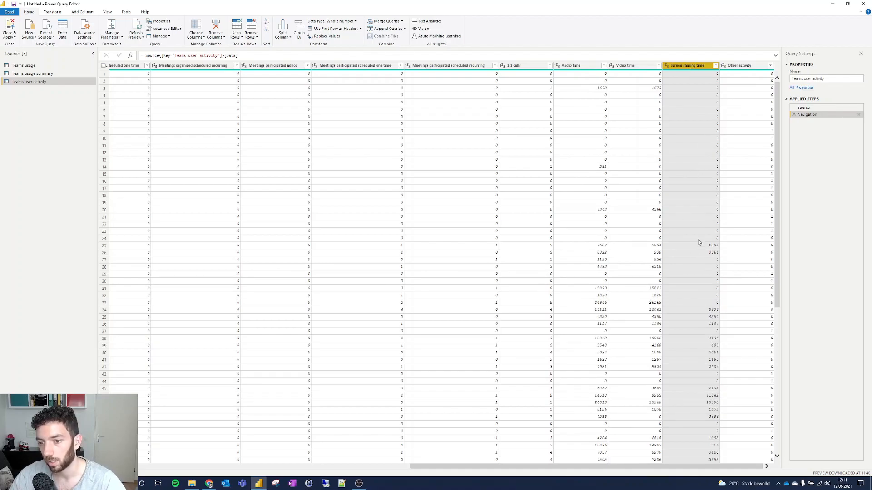
mouse_move(697, 213)
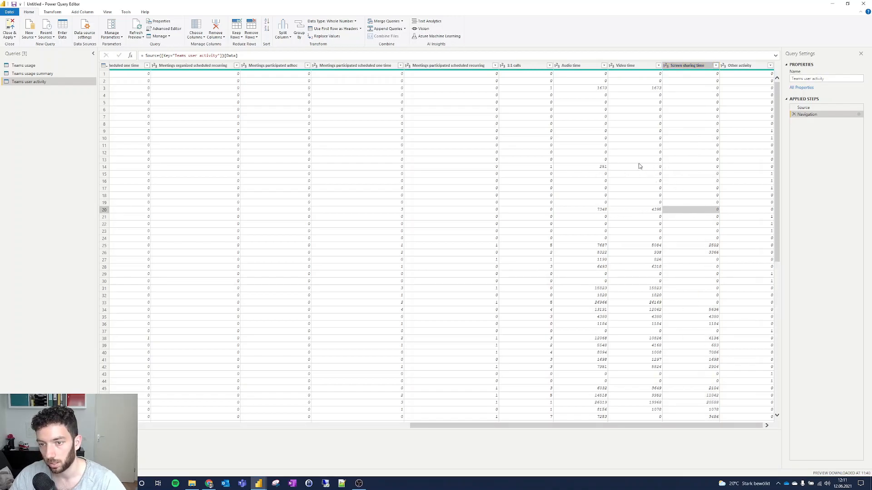
mouse_move(693, 168)
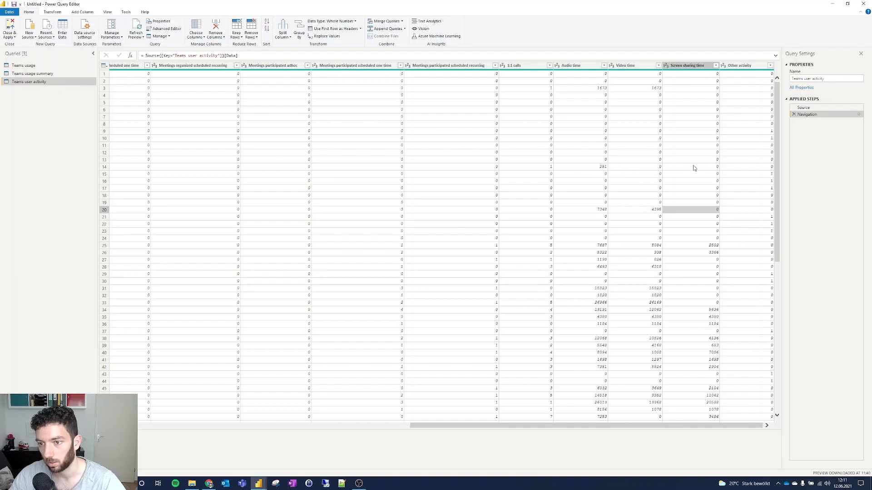
mouse_move(641, 95)
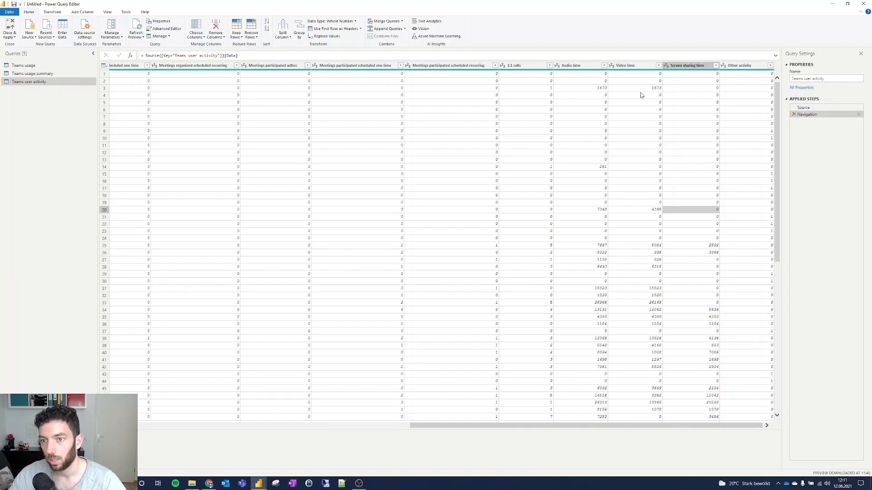
mouse_move(693, 87)
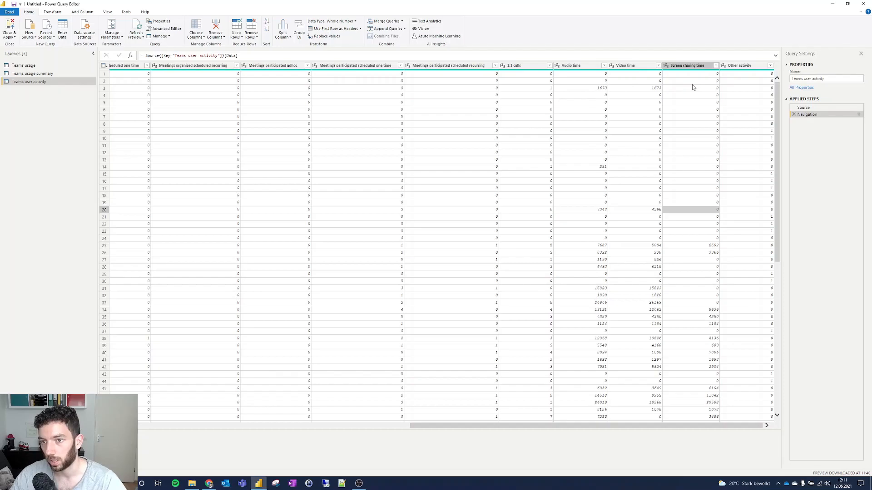
scroll("down", 3)
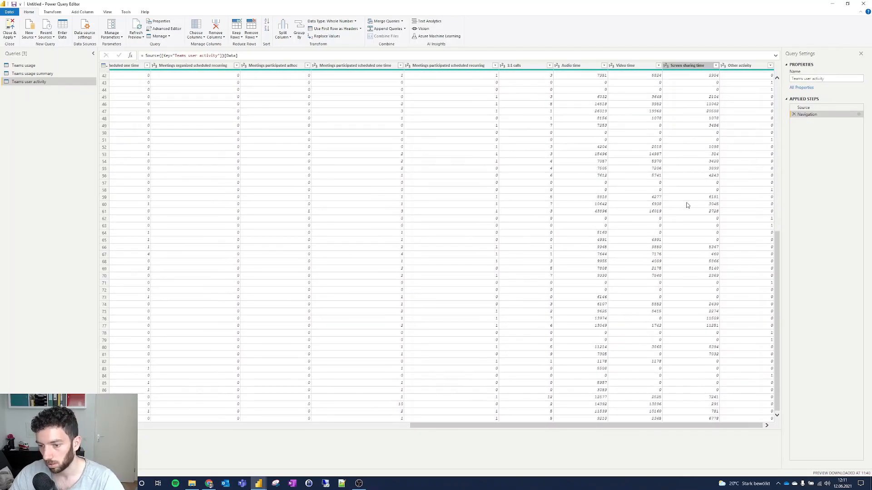
mouse_move(639, 329)
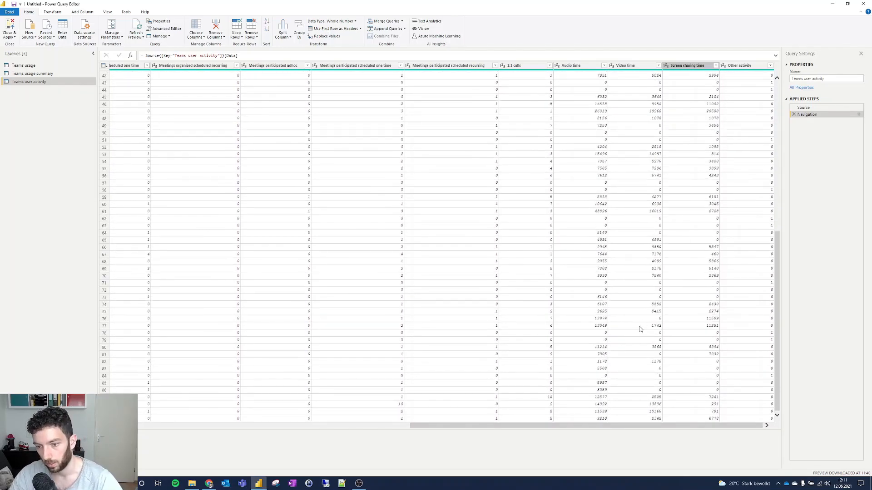
scroll("up", 3)
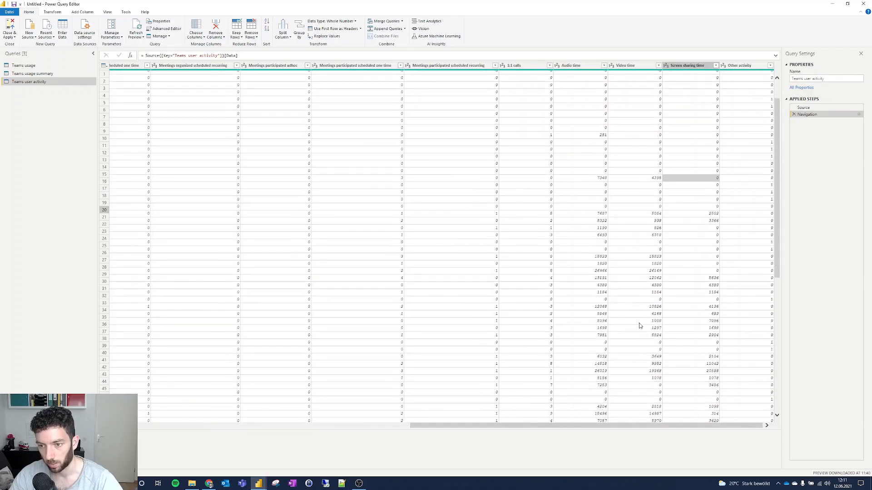
scroll("up", 3)
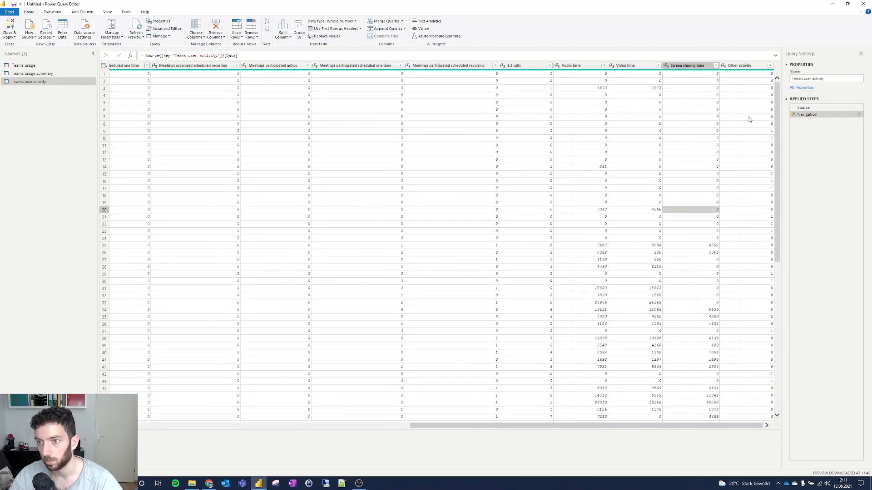
mouse_move(772, 226)
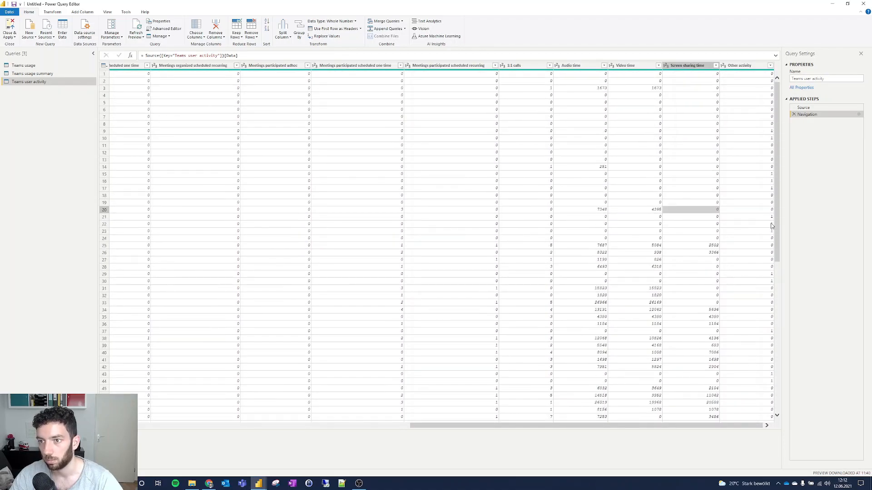
scroll("down", 3)
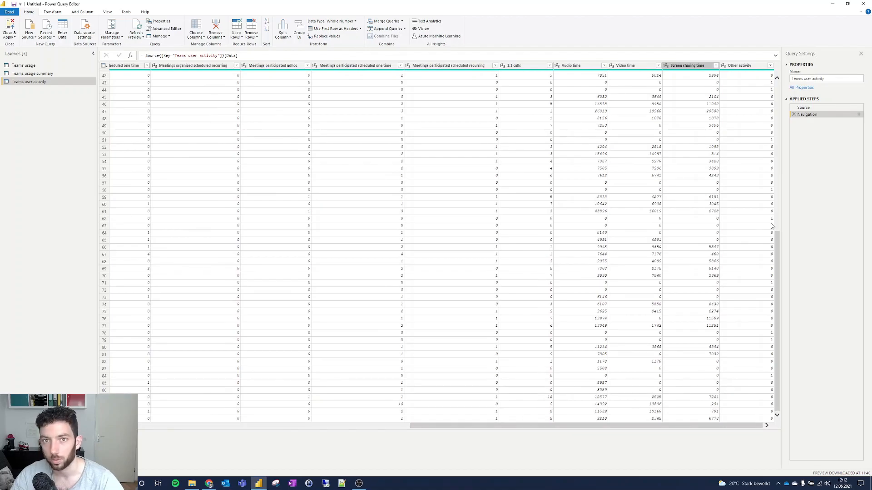
mouse_move(639, 289)
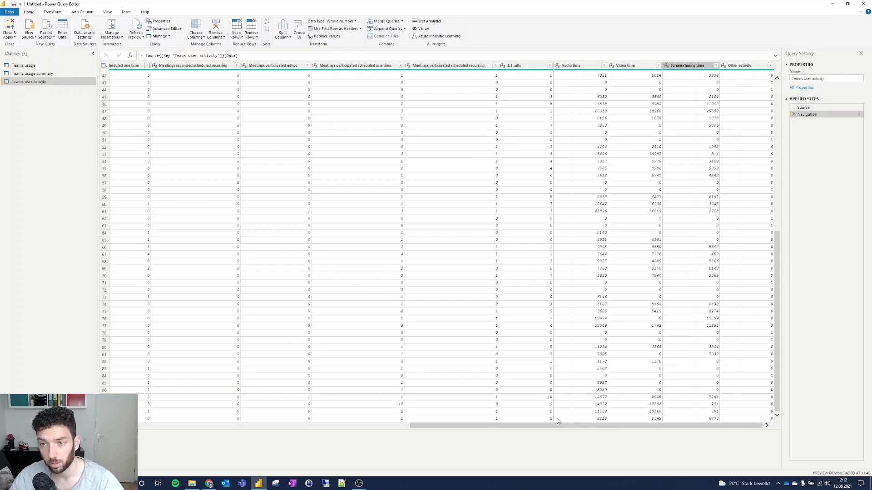
mouse_move(565, 431)
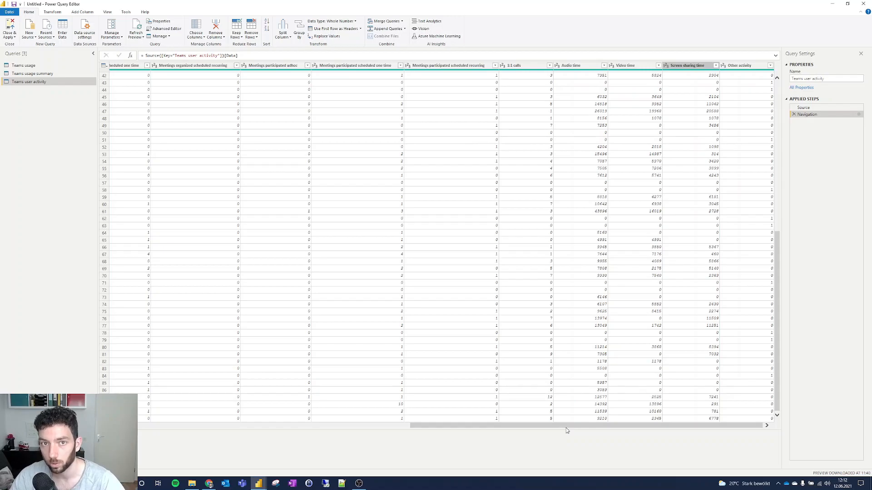
mouse_move(554, 426)
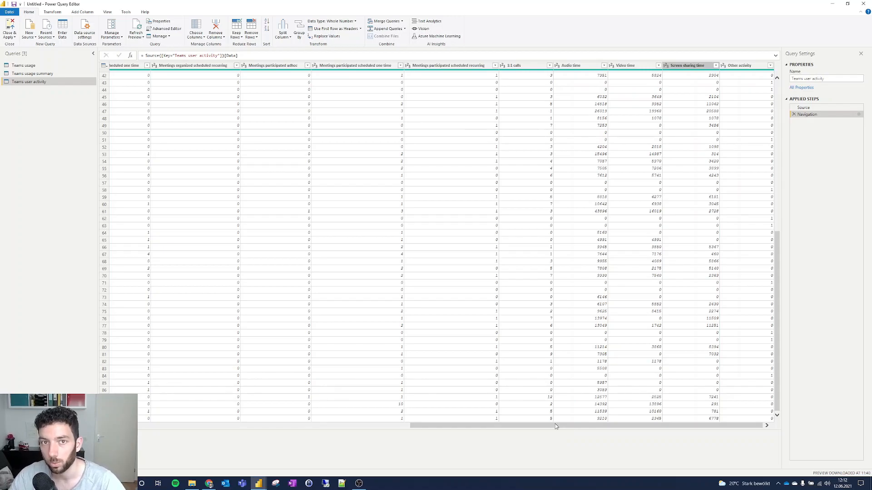
mouse_move(397, 272)
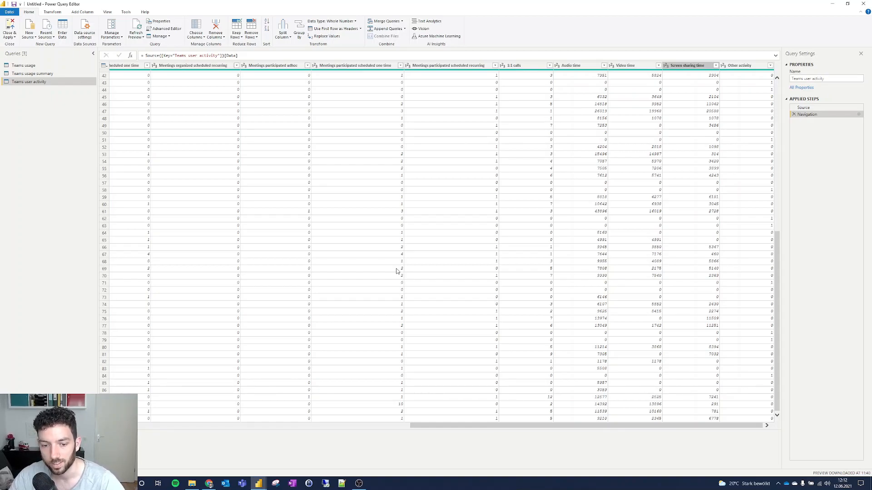
mouse_move(405, 276)
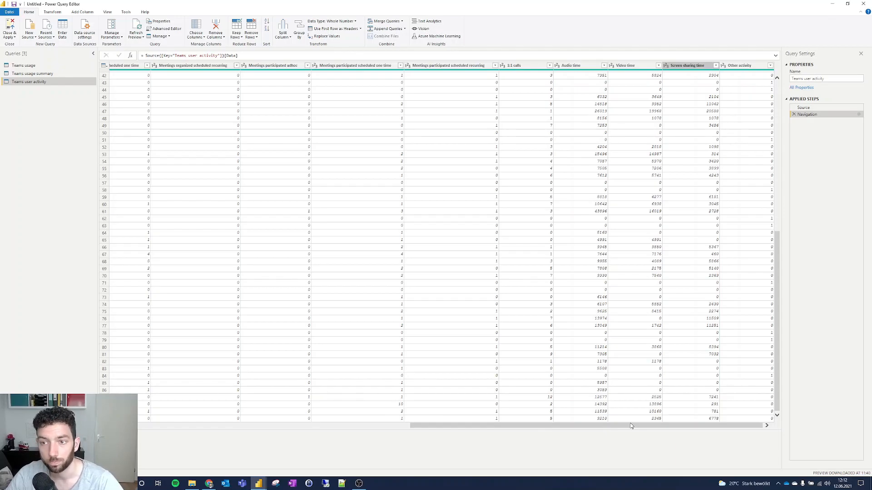
scroll("up", 3)
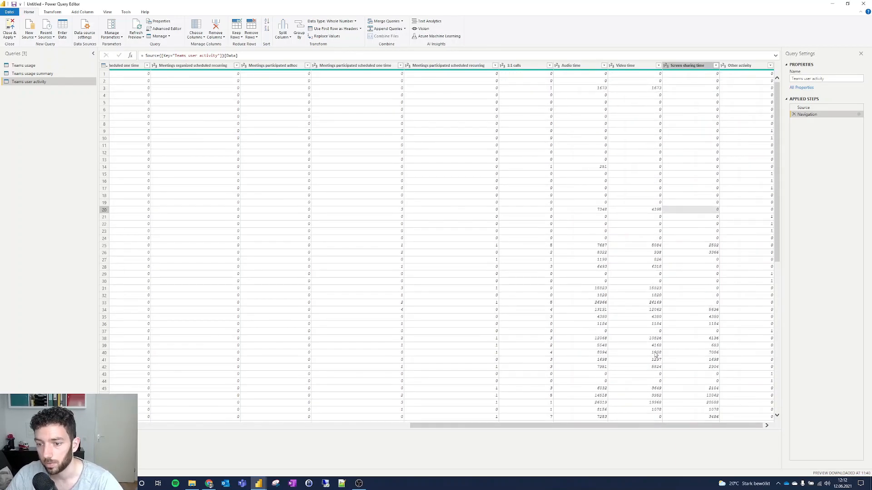
scroll("down", 3)
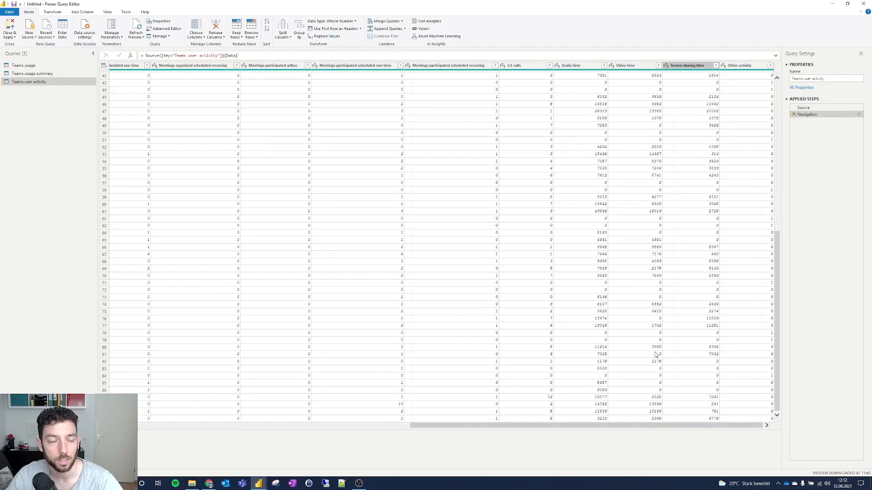